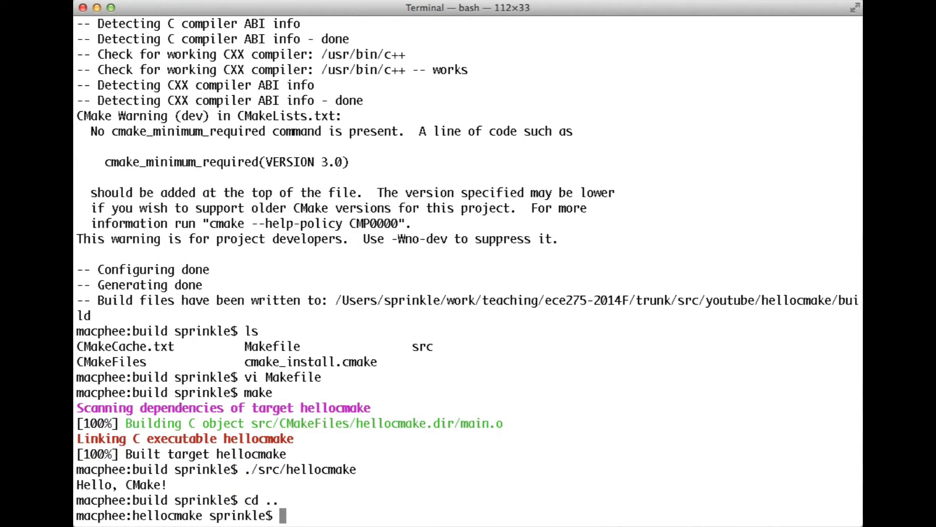
Create a build-xcode directory beside the source and move into it
text(mkdir)
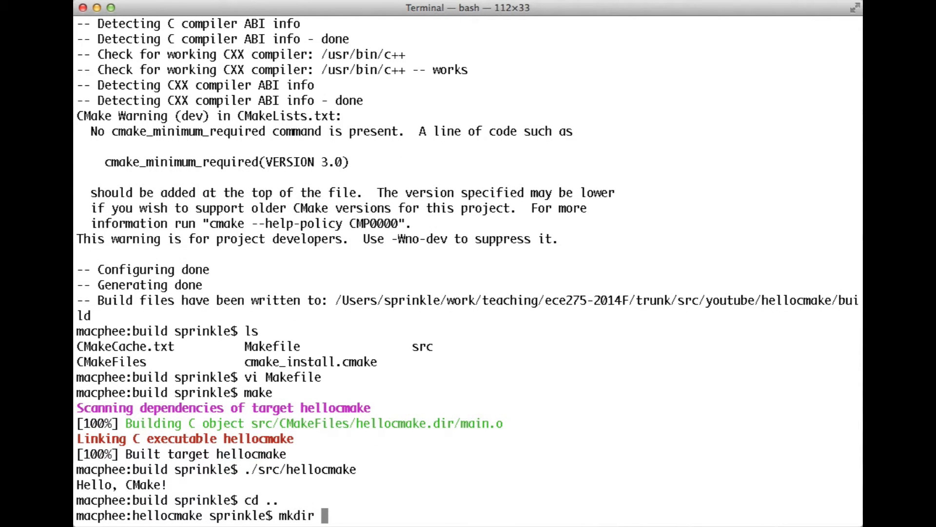
text(build-xc)
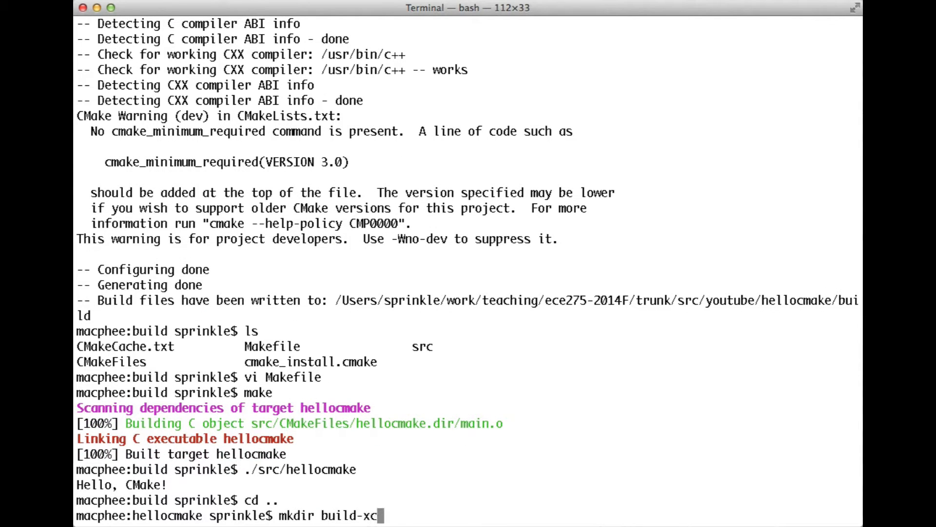
key(Return)
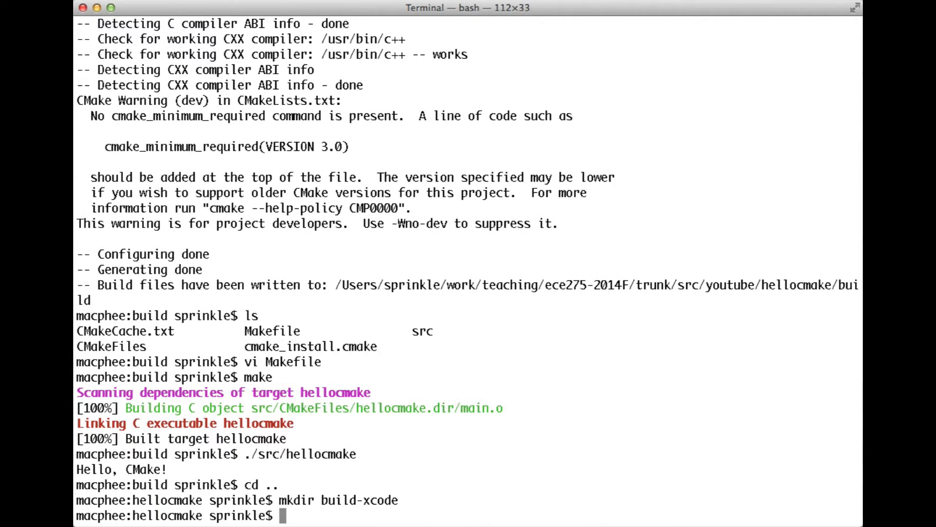
text(c)
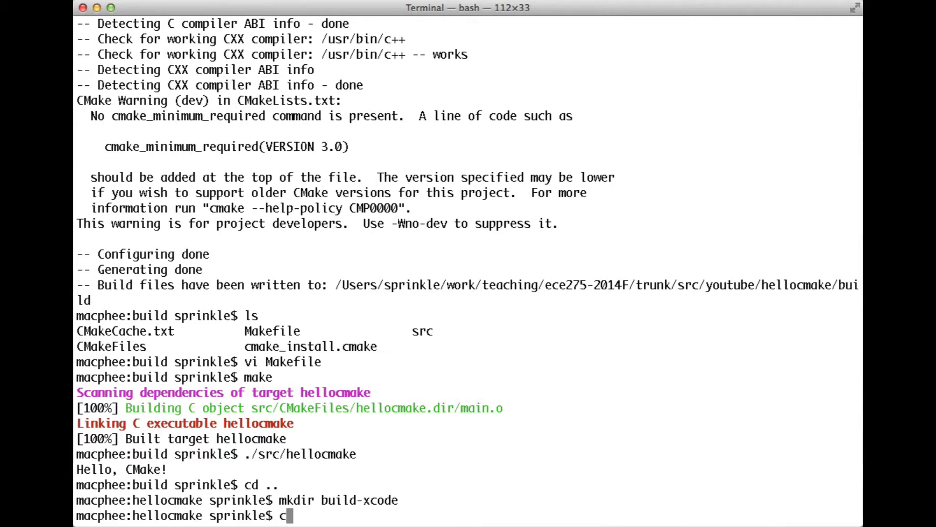
text(d build)
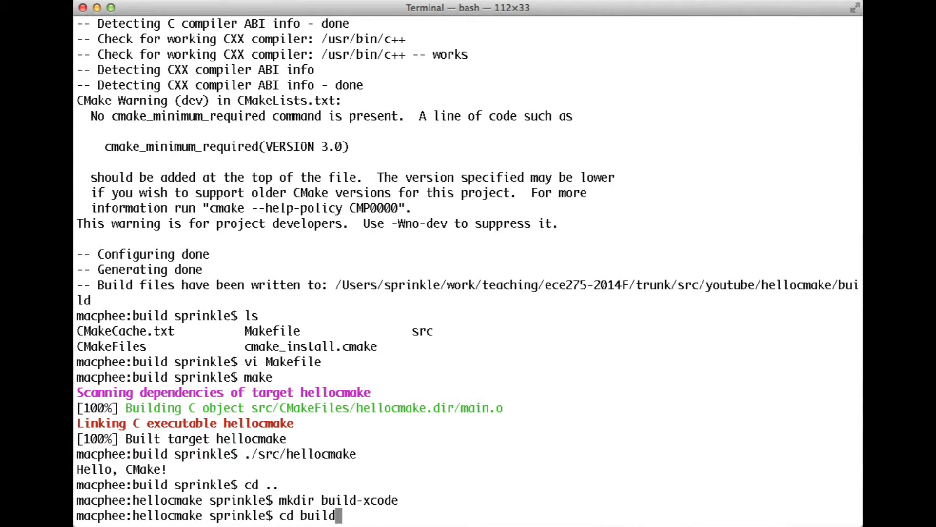
key(Return)
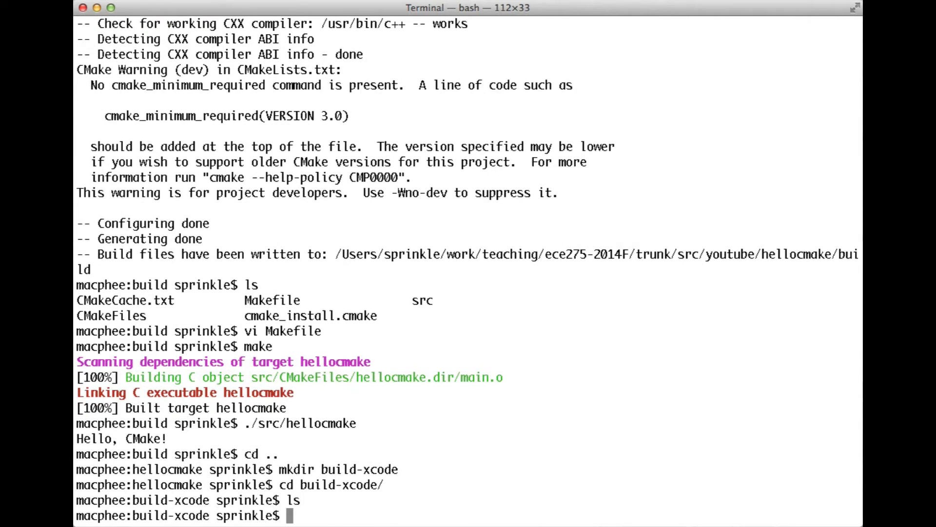
Generate an Xcode project from the parent source with cmake .. -GXcode
text(cmake ..)
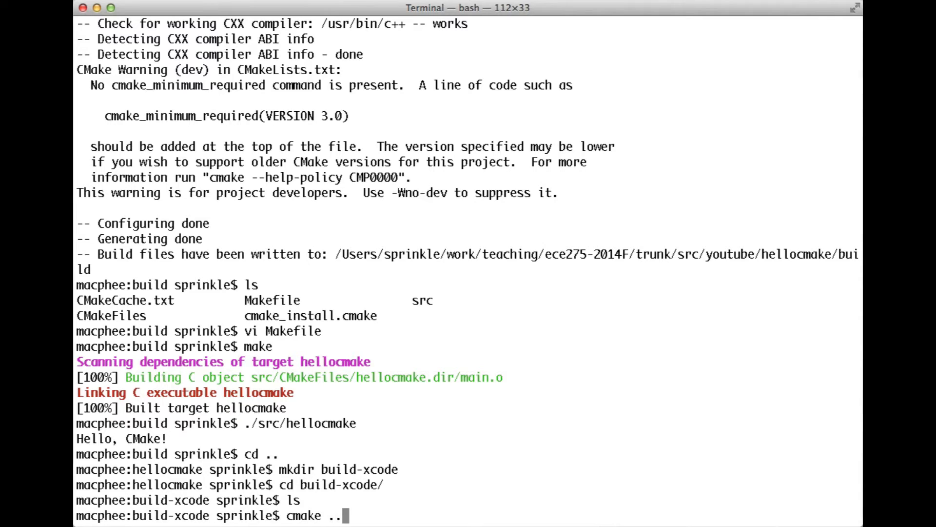
text(-GXc)
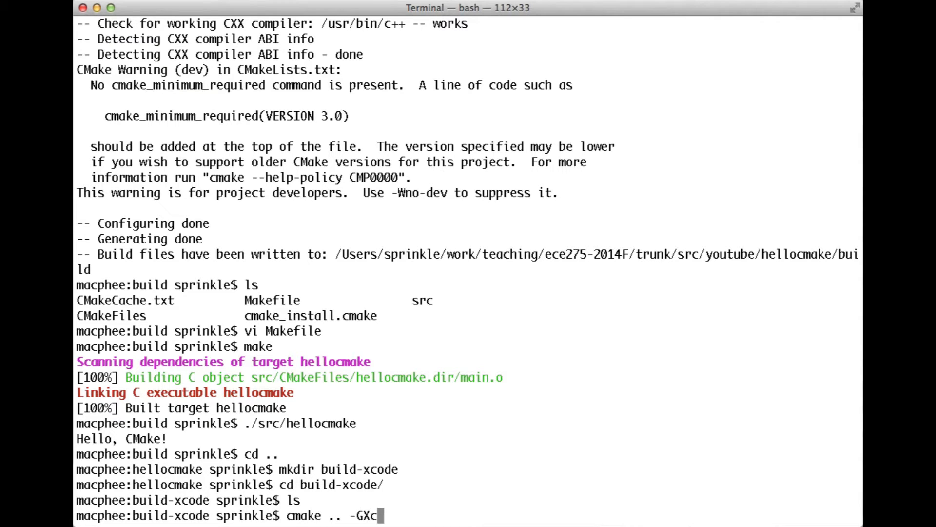
text(ode)
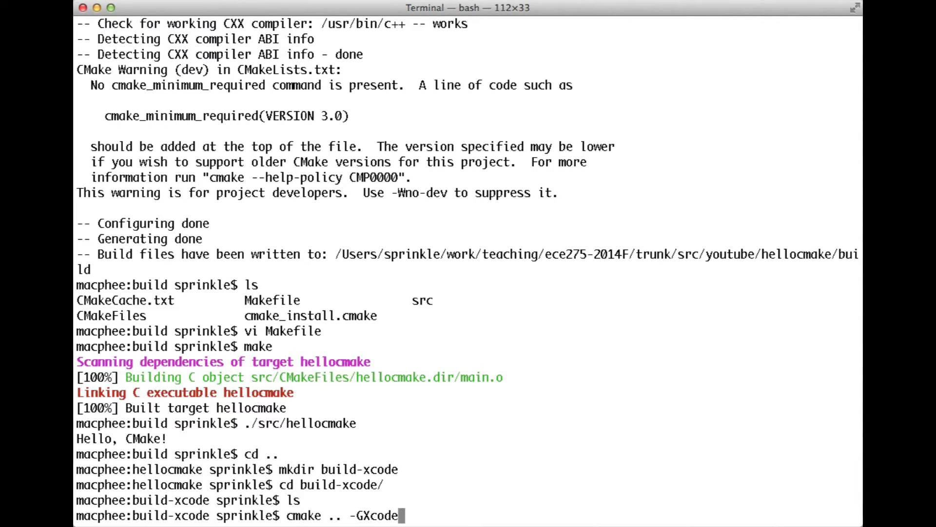
key(Return)
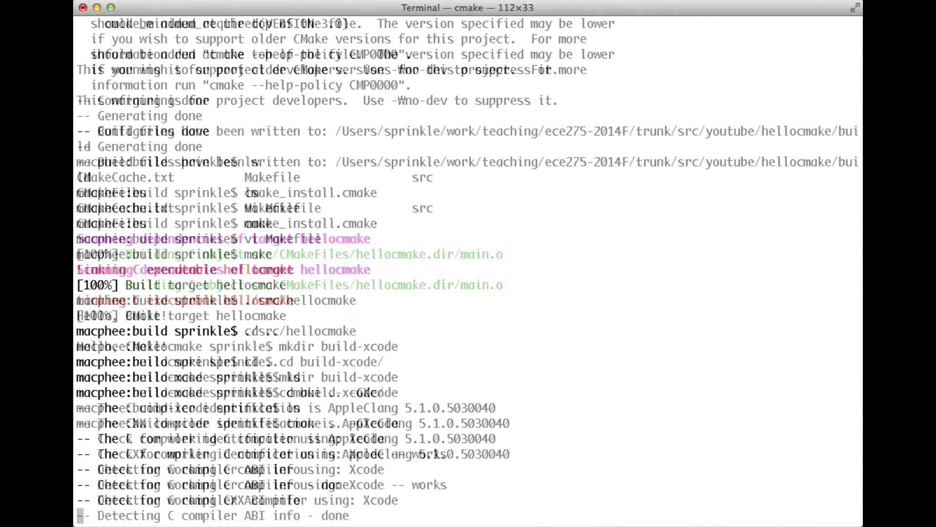
List the generated files and start an open command for hellocmake.xcodeproj
scroll(down, 3)
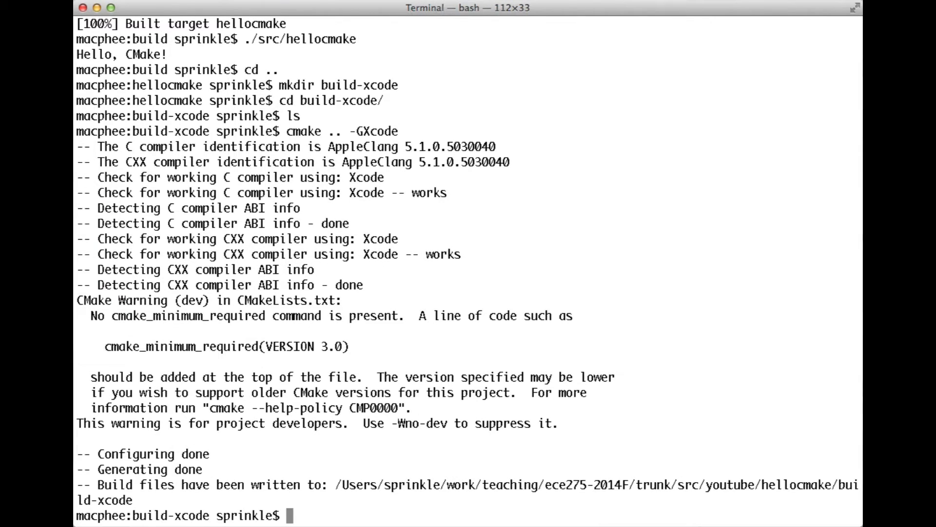
text(ls)
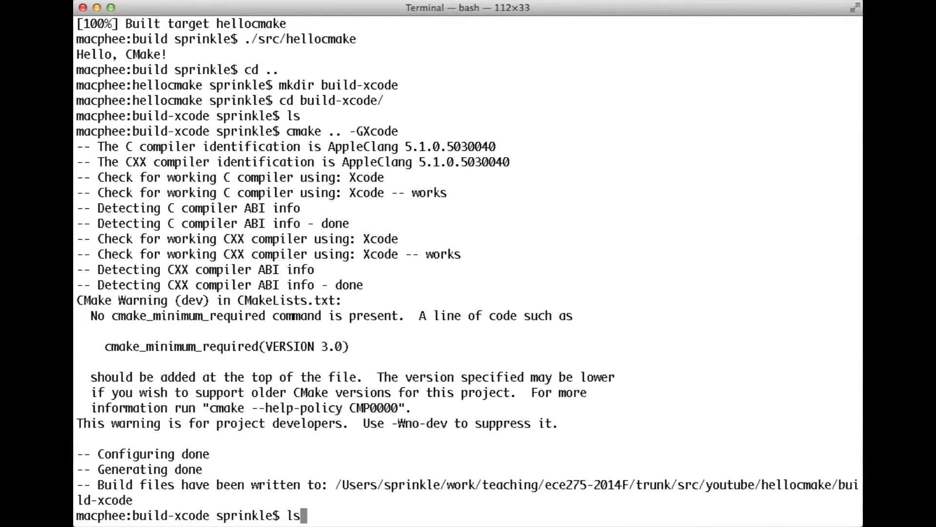
key(Return)
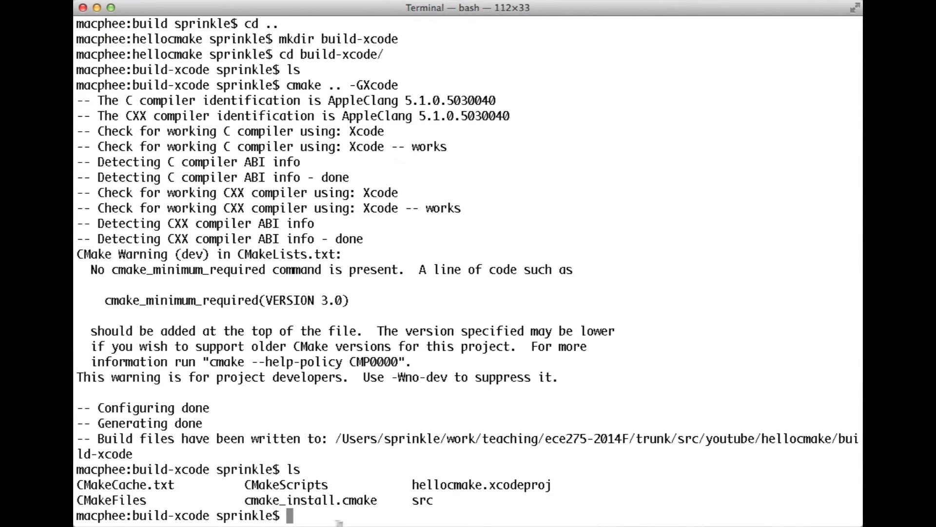
double_click(481, 485)
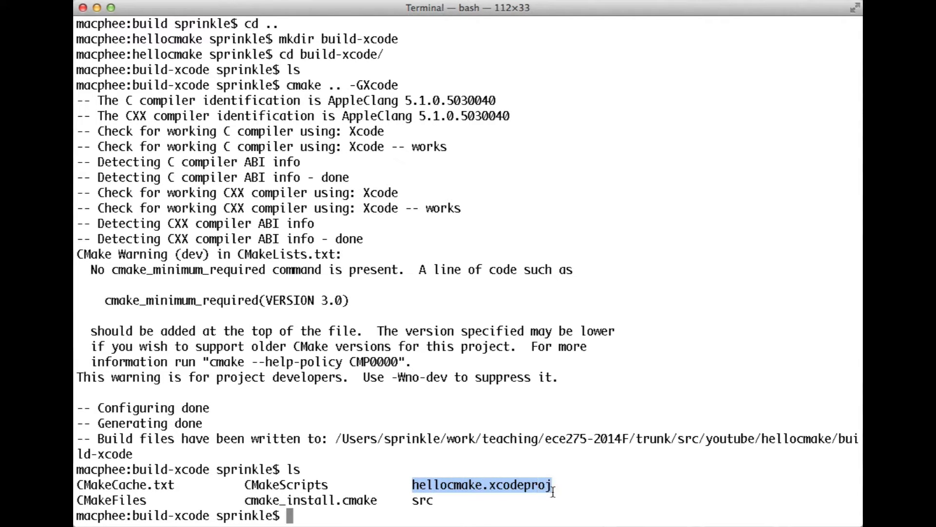
text(open hellocmake.xcodeproj/)
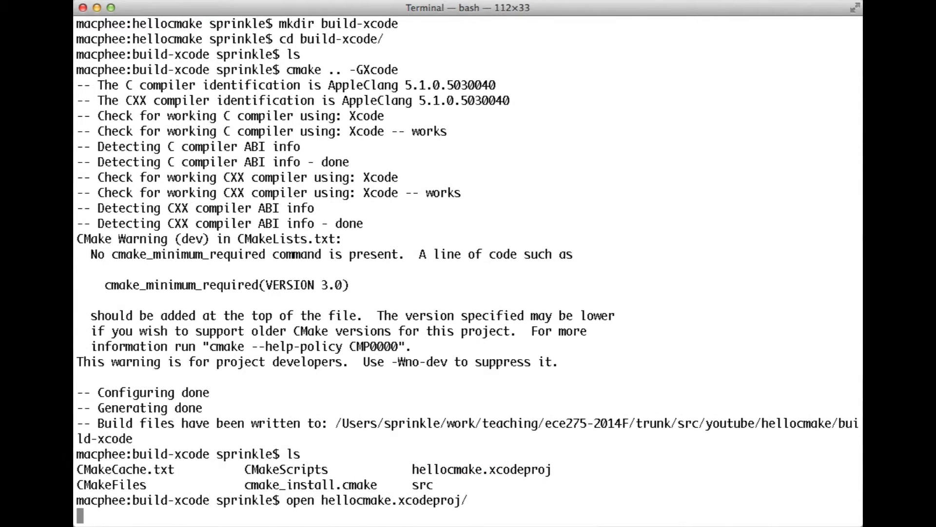
Run open hellocmake.xcodeproj/ so the project launches in Xcode
key(Return)
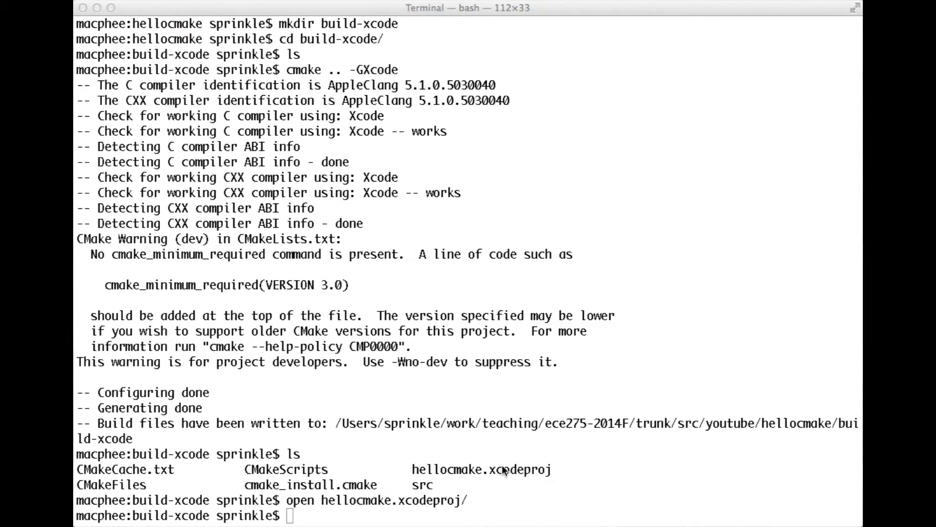
mouse_move(552, 446)
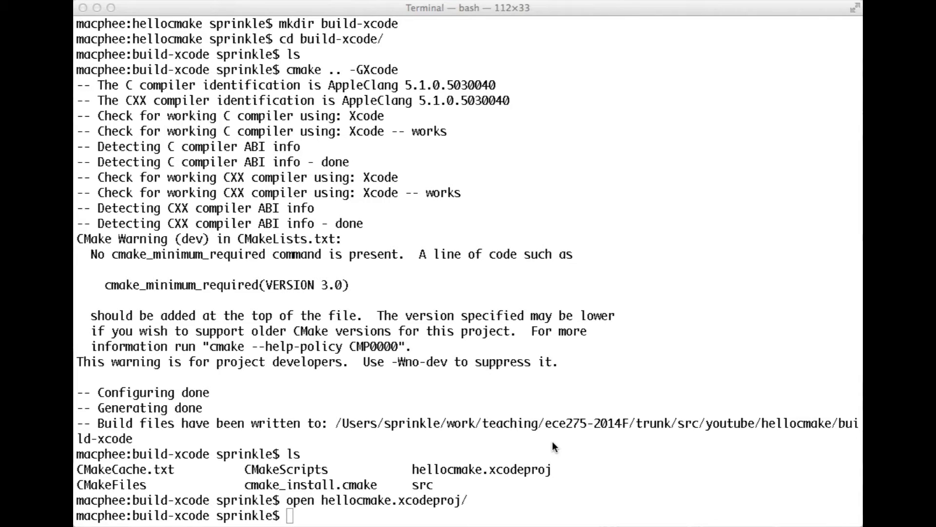
mouse_move(554, 441)
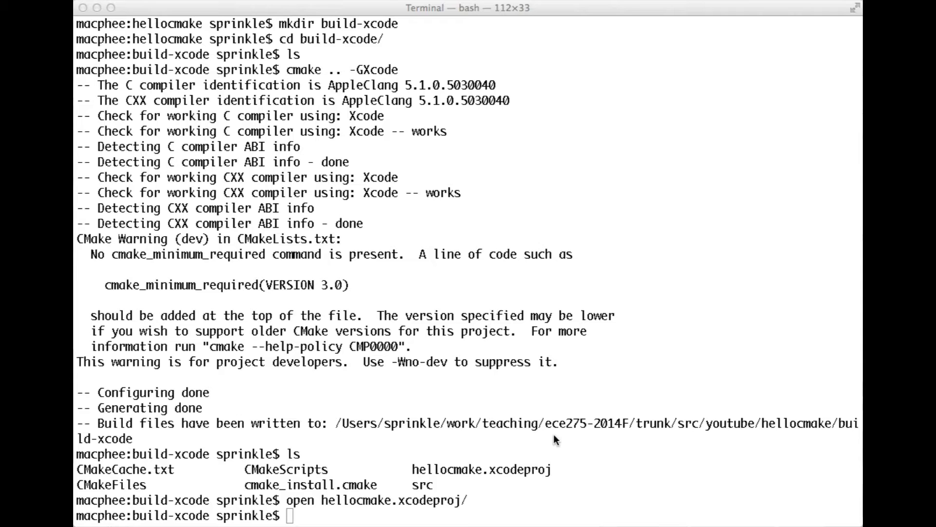
mouse_move(531, 224)
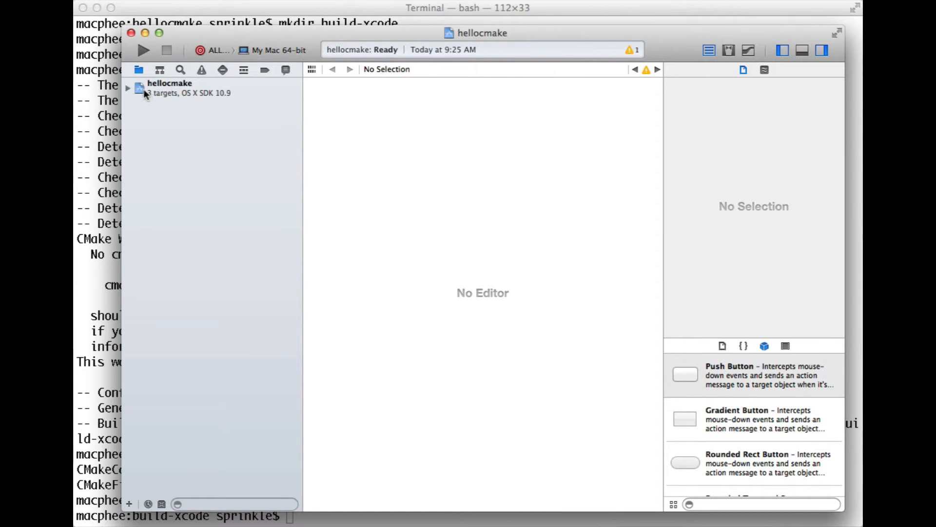
Expand the hellocmake project tree and view CMakeLists.txt, then main.c under Source Files
click(127, 87)
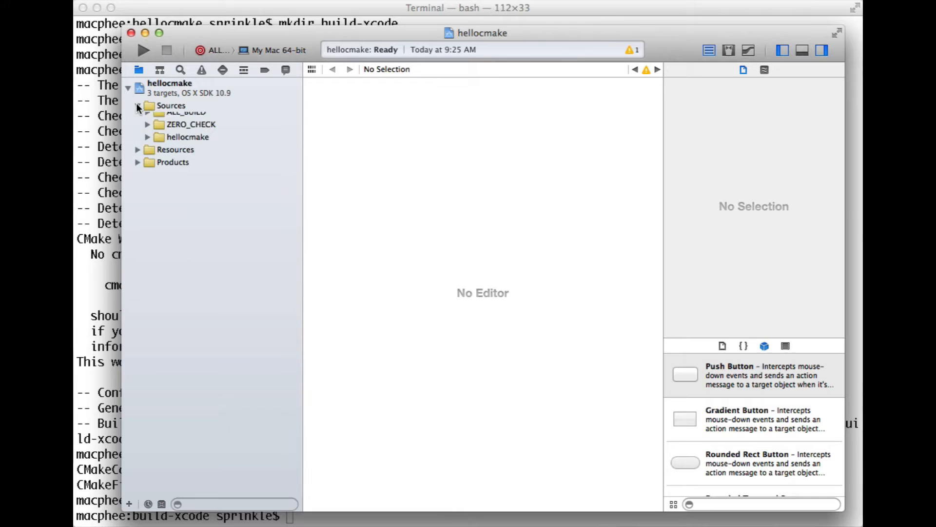
click(147, 142)
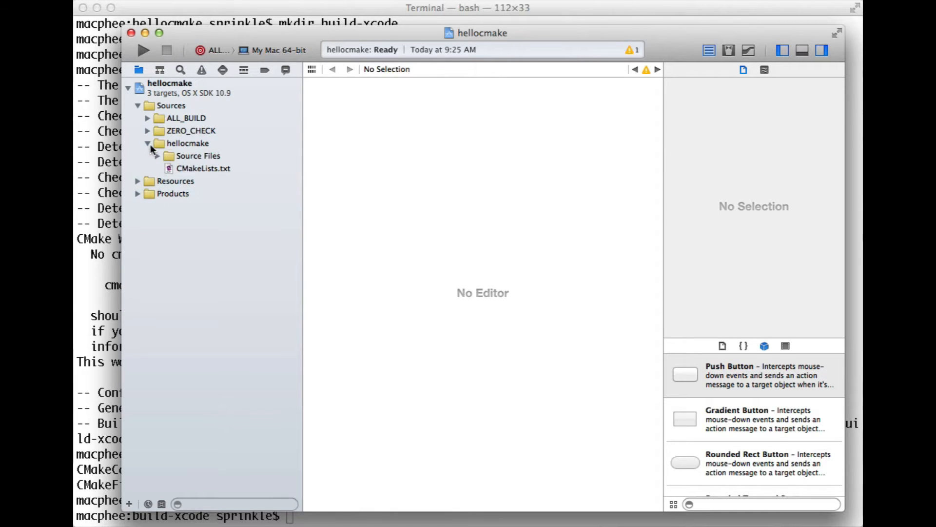
click(203, 168)
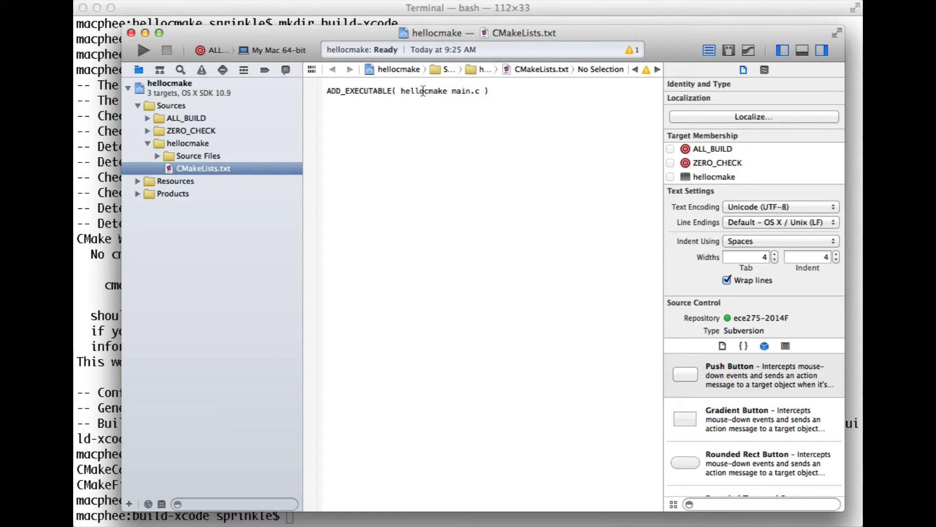
mouse_move(158, 166)
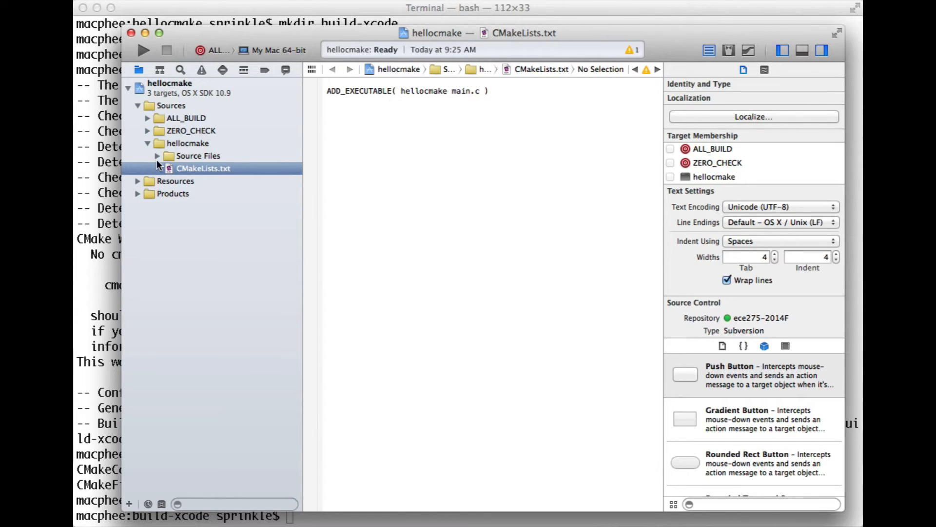
click(156, 156)
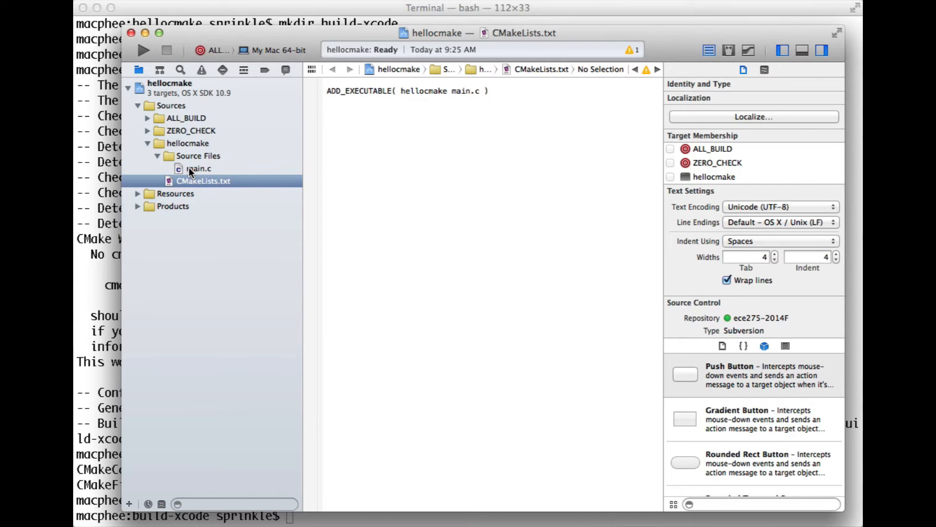
click(198, 169)
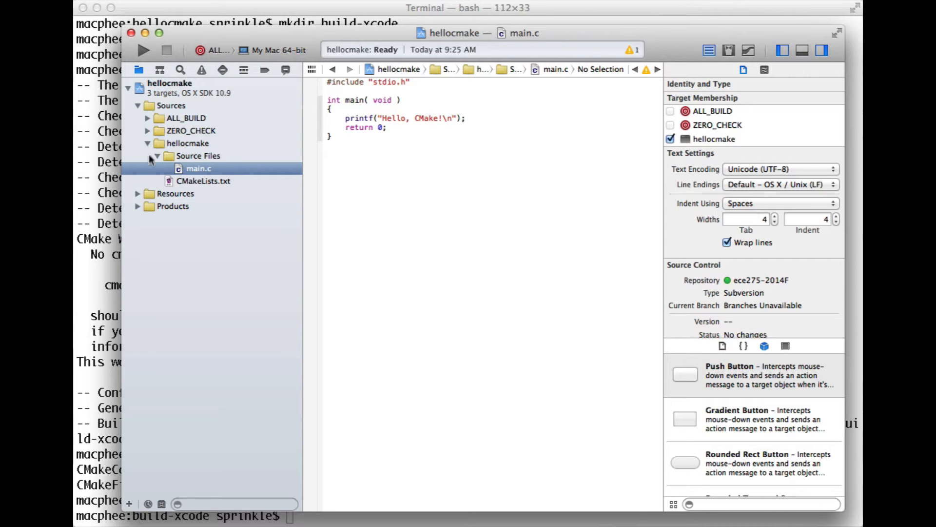
Switch back to CMakeLists.txt, toggle the hellocmake group, and show main.c again
click(203, 180)
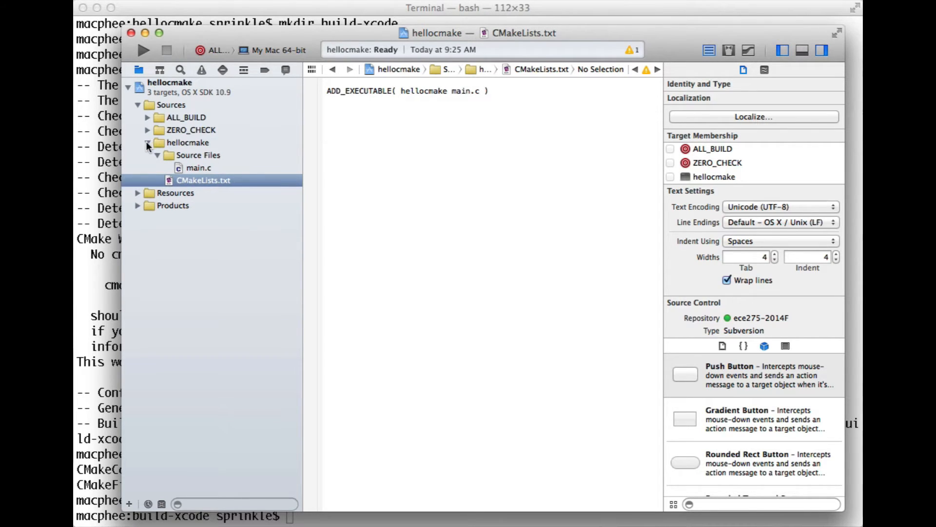
click(147, 142)
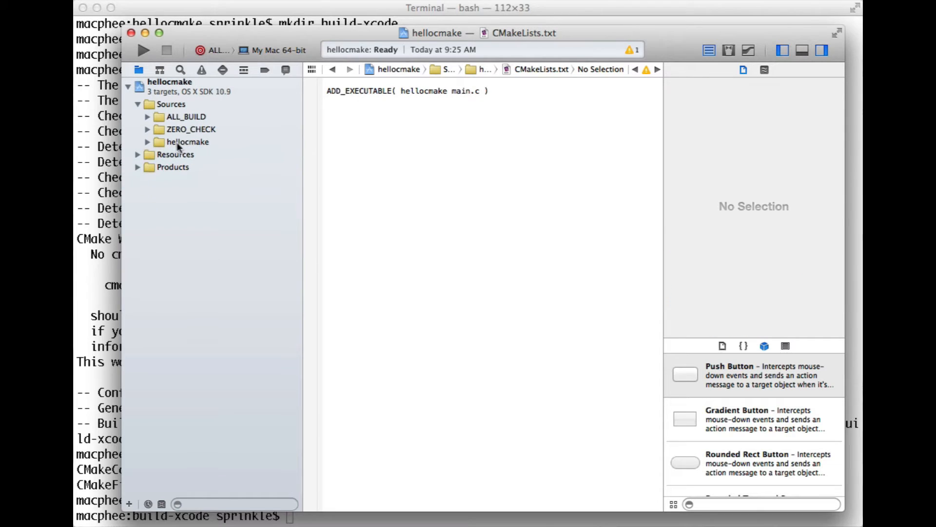
click(148, 141)
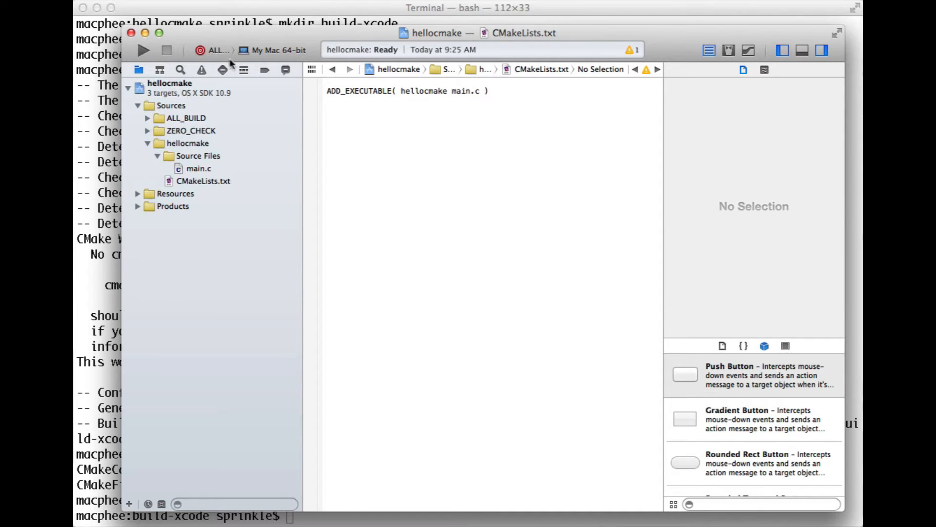
mouse_move(388, 137)
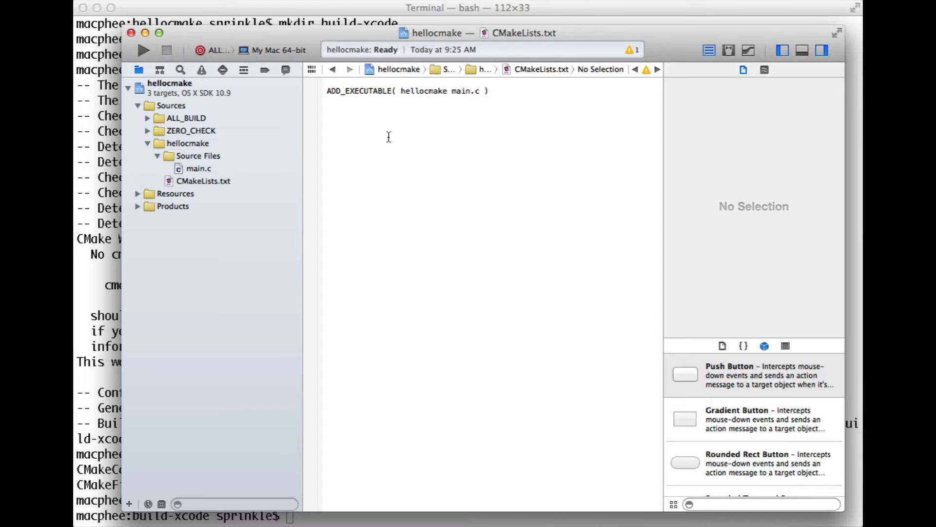
click(198, 169)
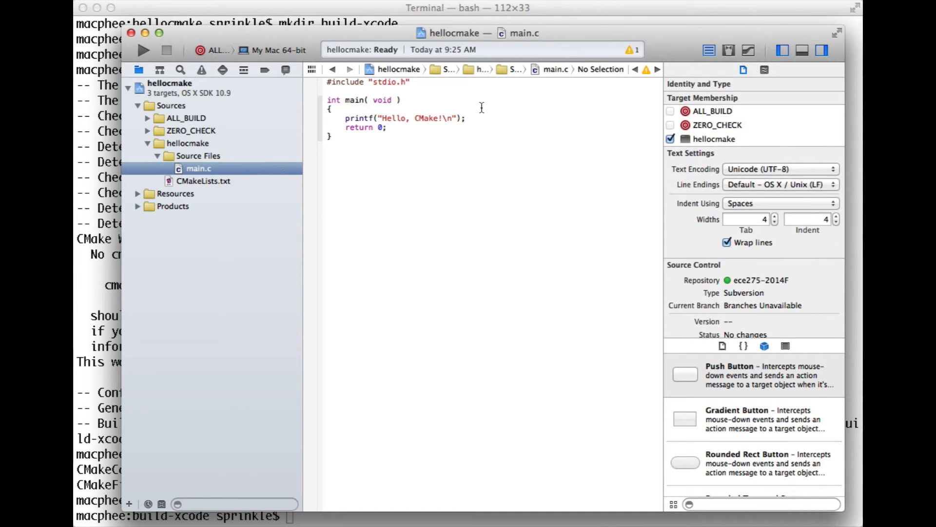
Add a second printf line printing "CMake FTW!\n" after the first printf in main.c
click(329, 118)
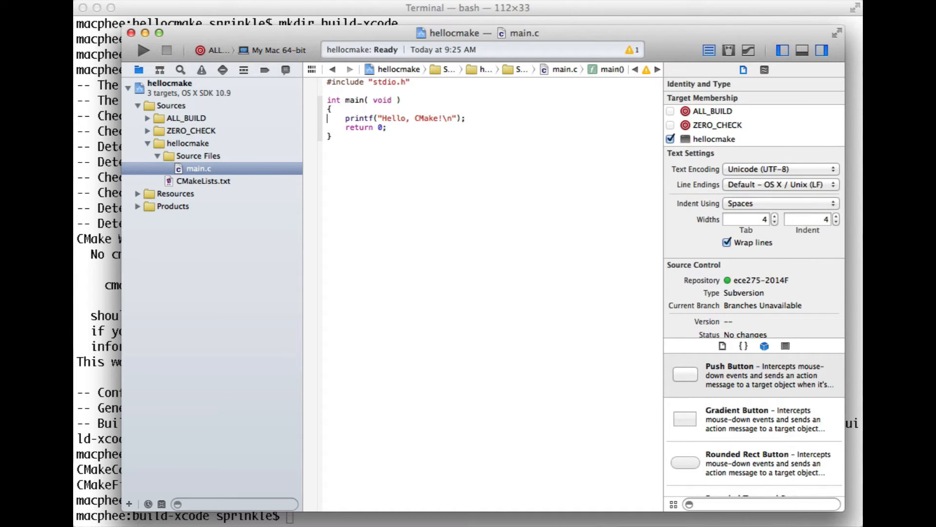
key(Return)
text(pri)
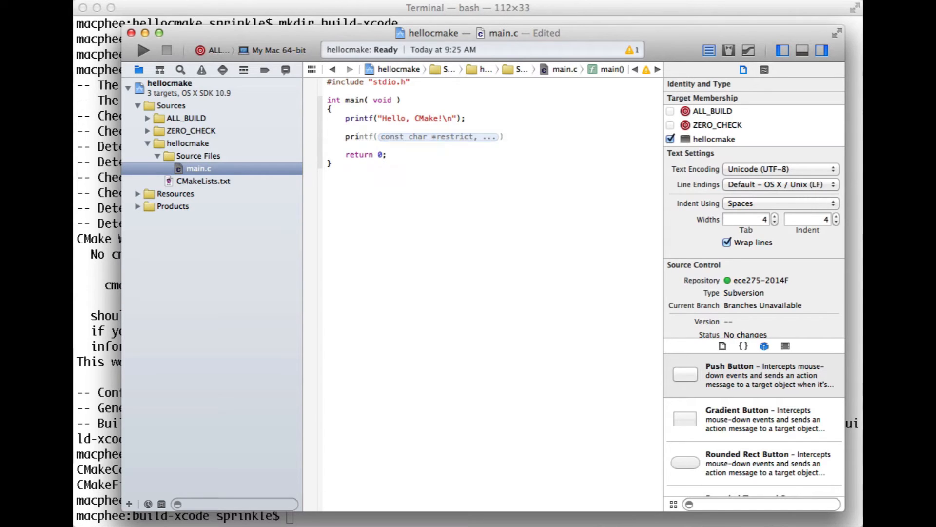
text("))
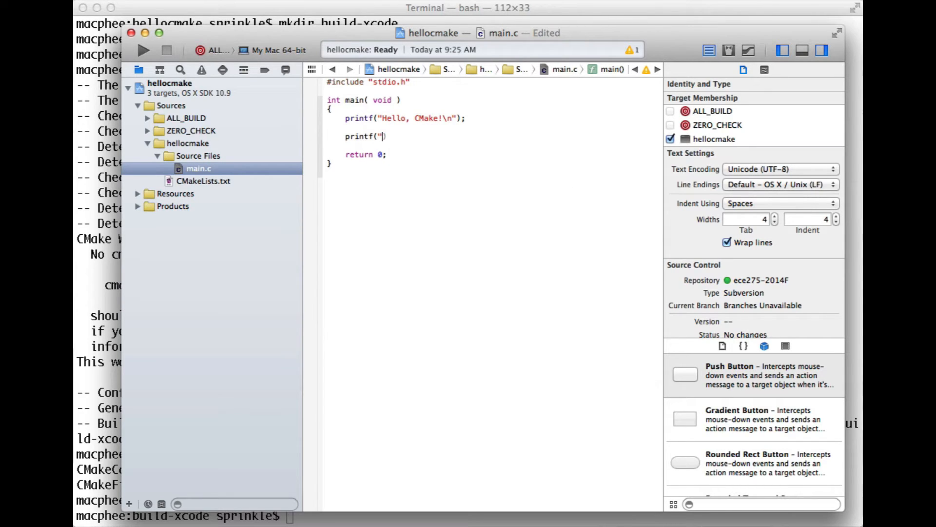
text(CMake)
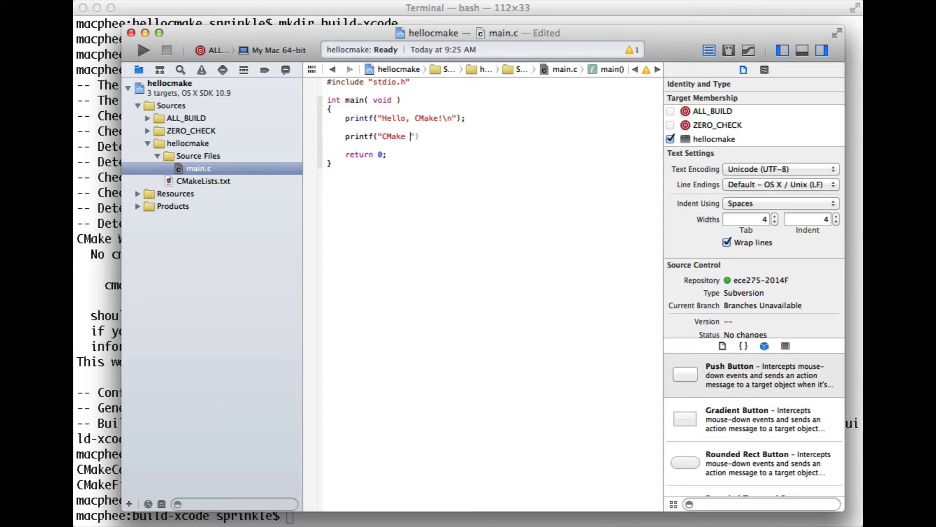
text(FTW!\n)
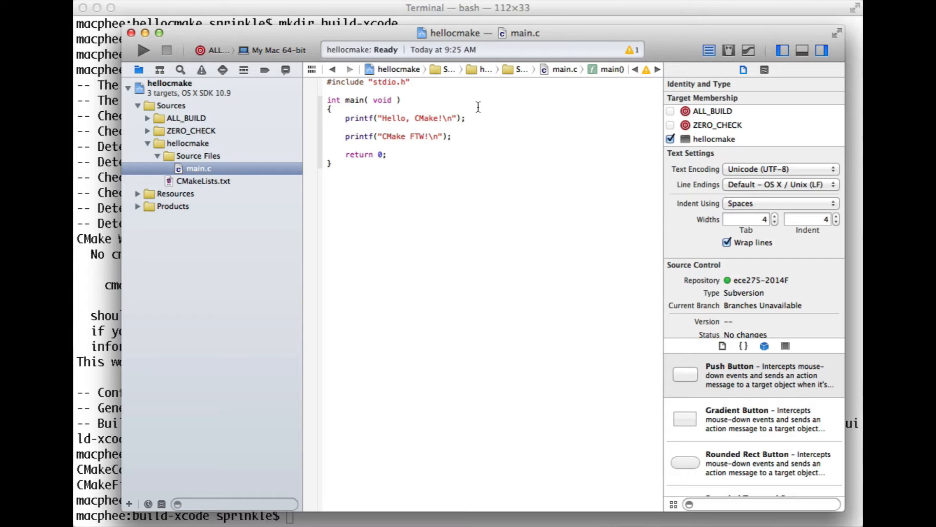
Build the project and limit the console to Target Output only
click(143, 50)
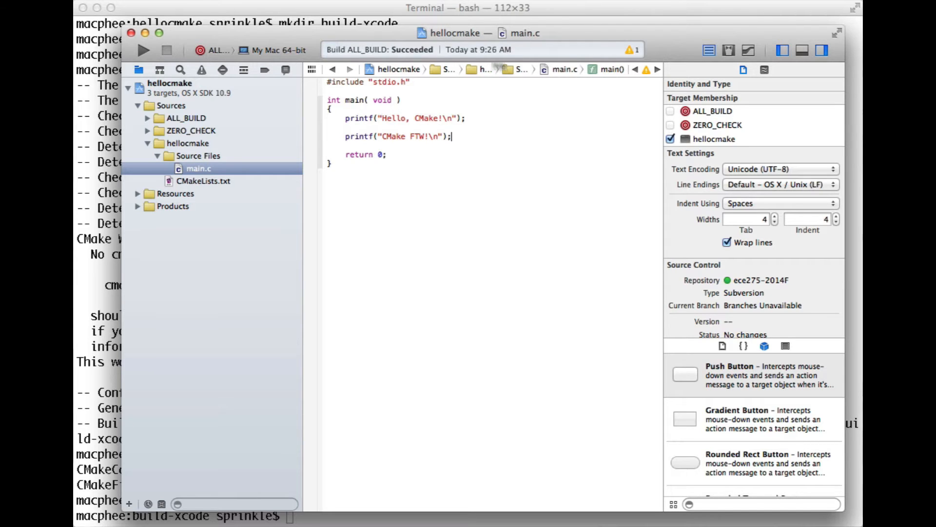
mouse_move(143, 51)
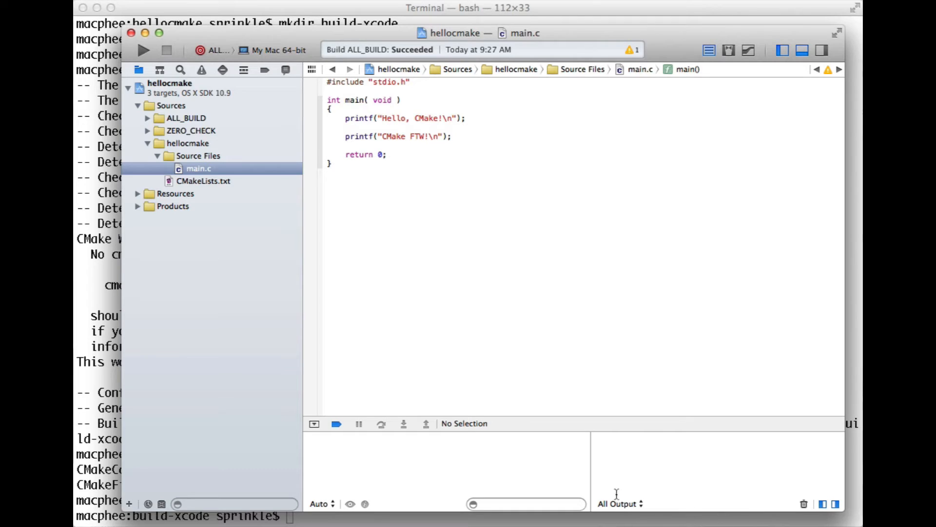
click(618, 503)
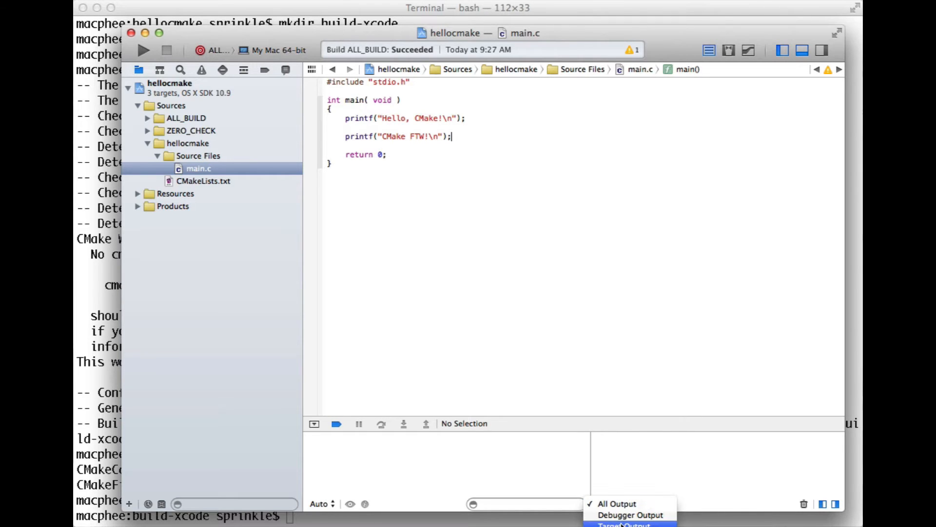
click(623, 524)
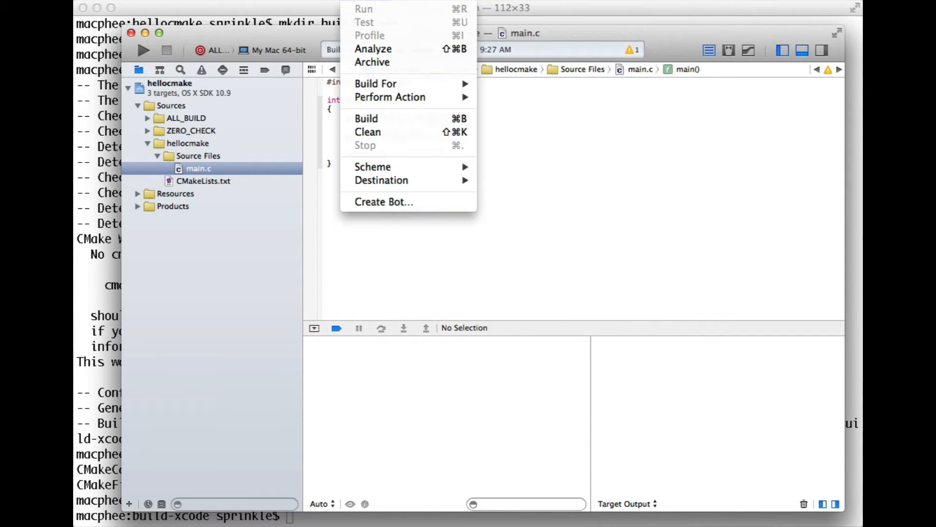
click(212, 3)
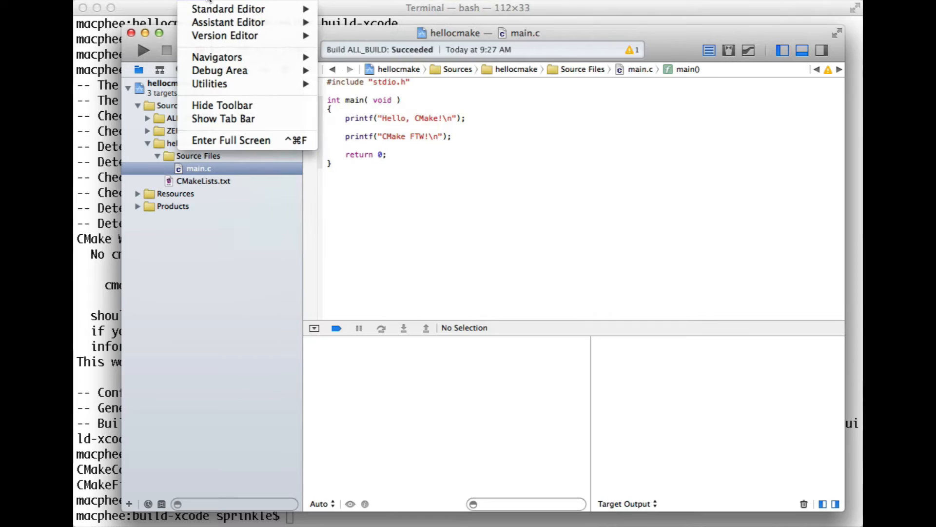
mouse_move(219, 70)
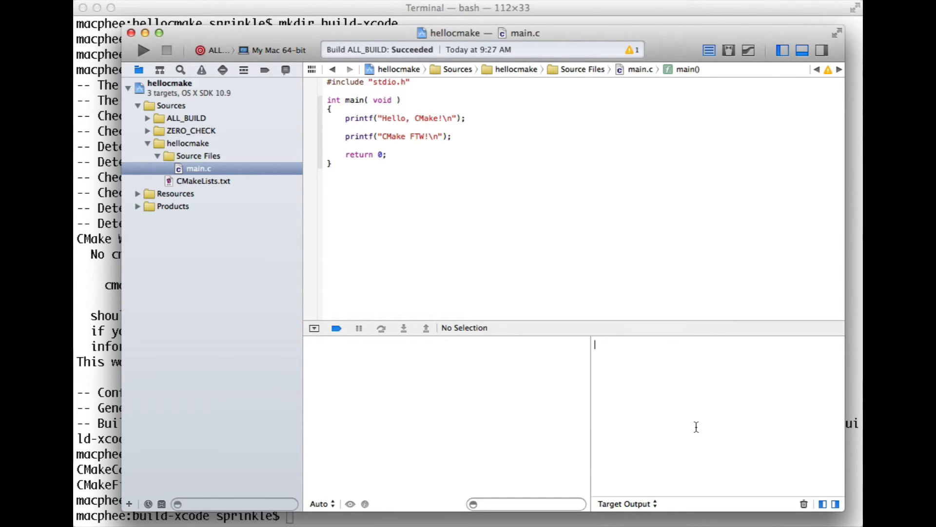
mouse_move(260, 163)
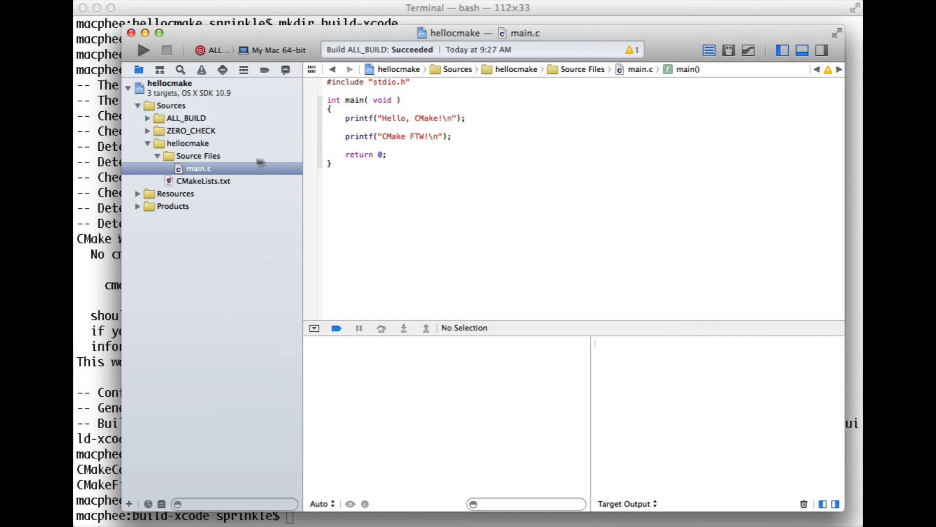
mouse_move(709, 69)
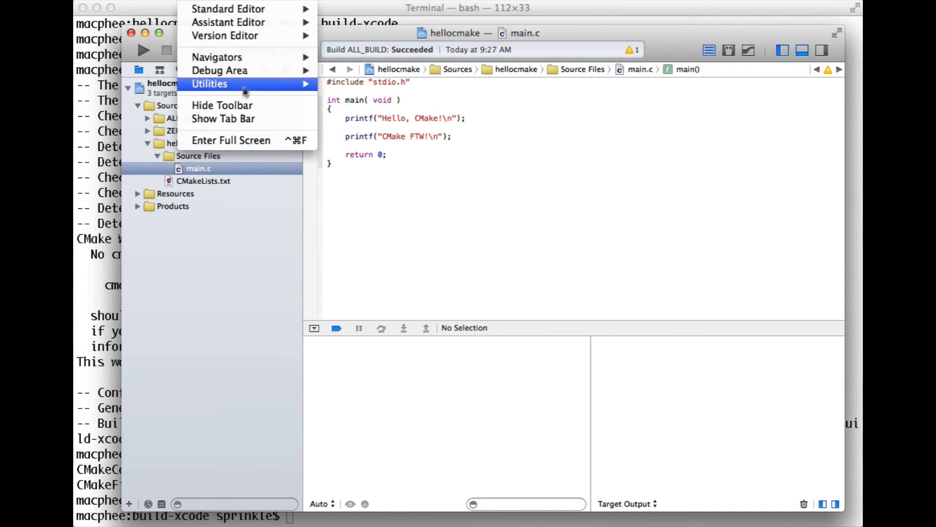
mouse_move(253, 85)
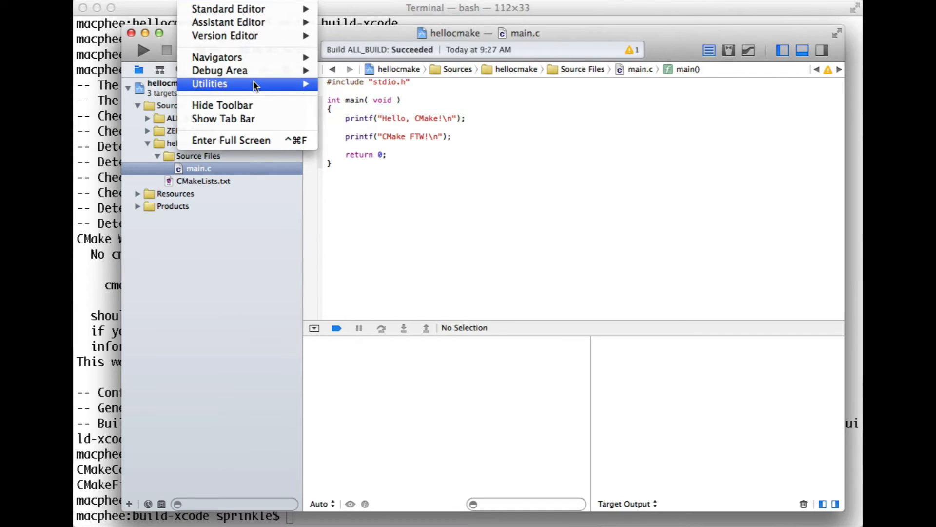
mouse_move(217, 57)
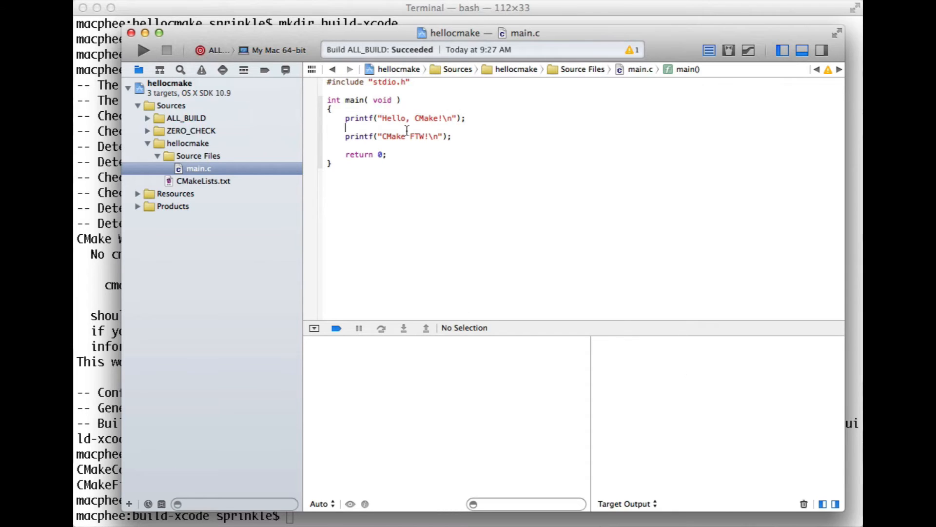
Select the hellocmake scheme and run it, printing Hello, CMake! and CMake FTW! in the console
click(218, 49)
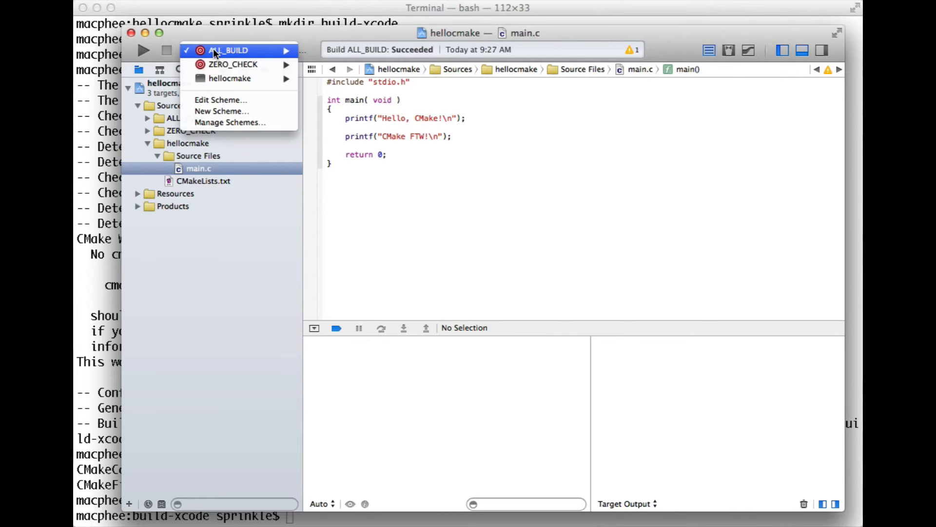
click(227, 50)
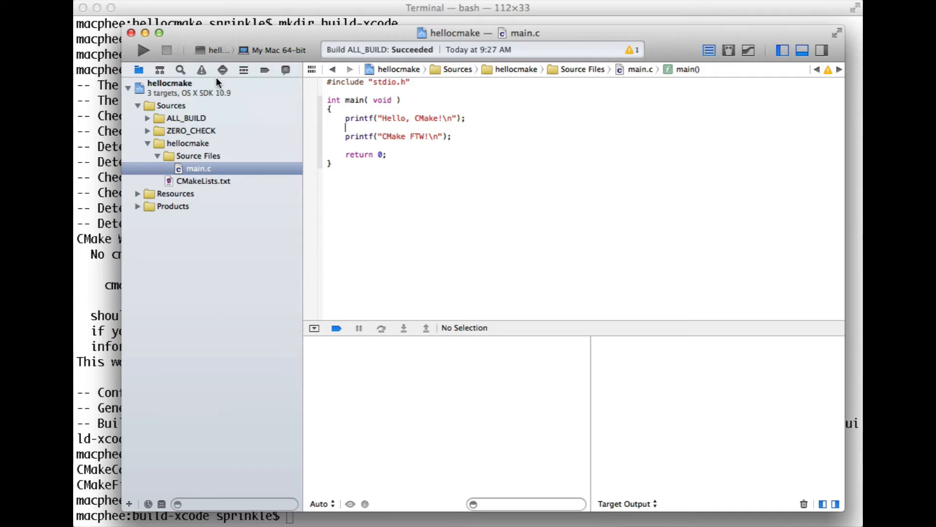
click(143, 50)
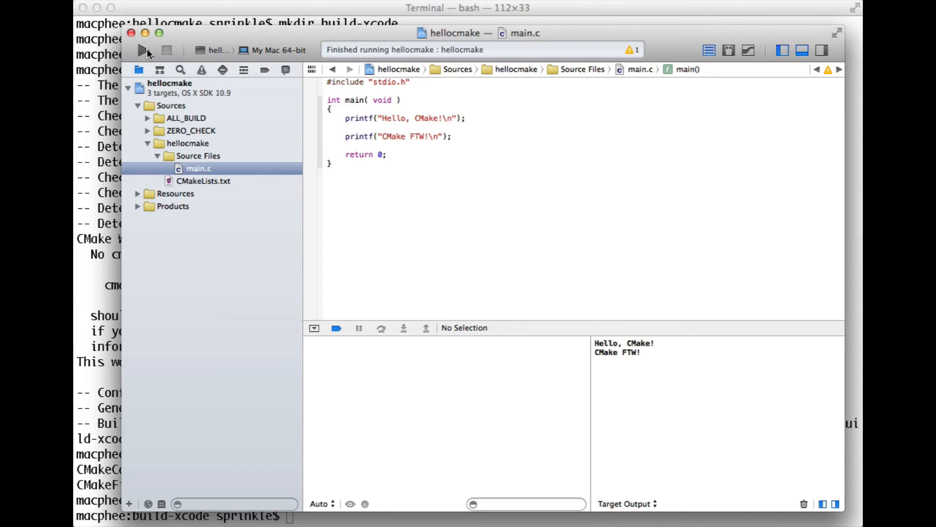
click(142, 50)
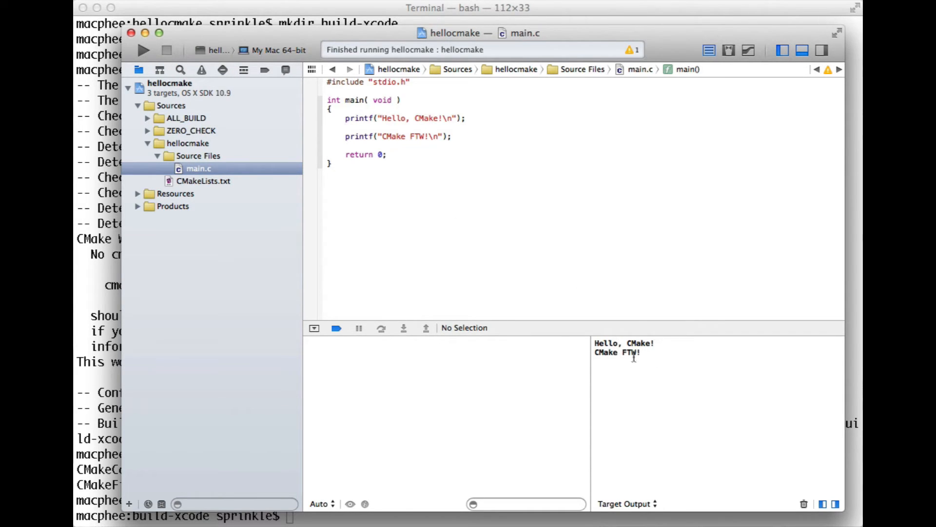
click(221, 50)
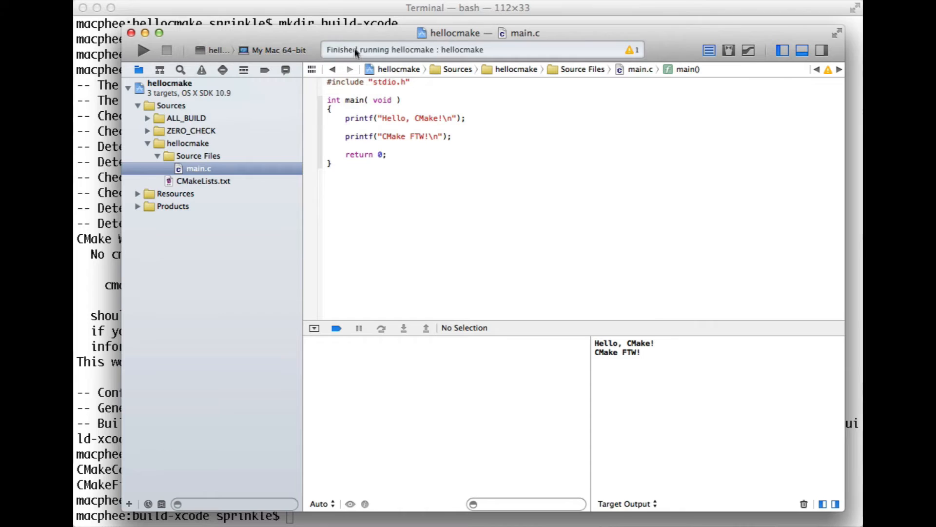
mouse_move(591, 296)
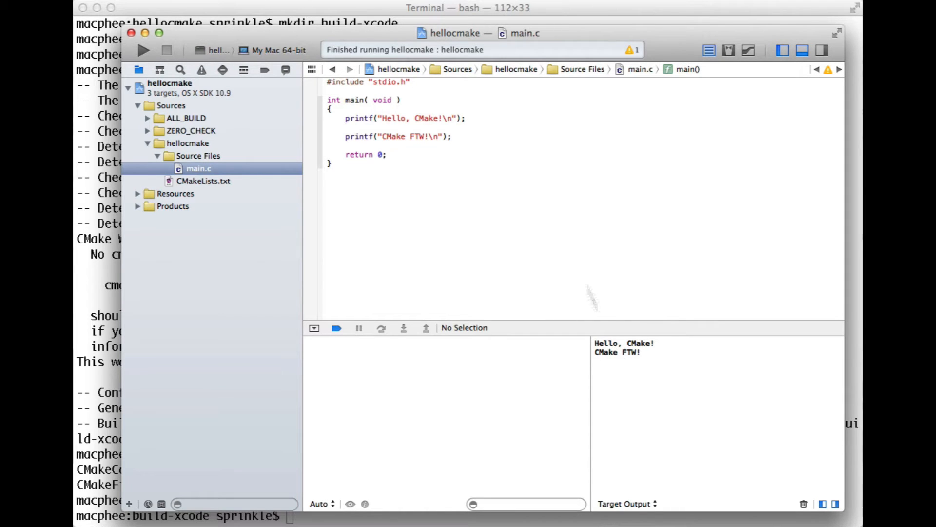
mouse_move(435, 11)
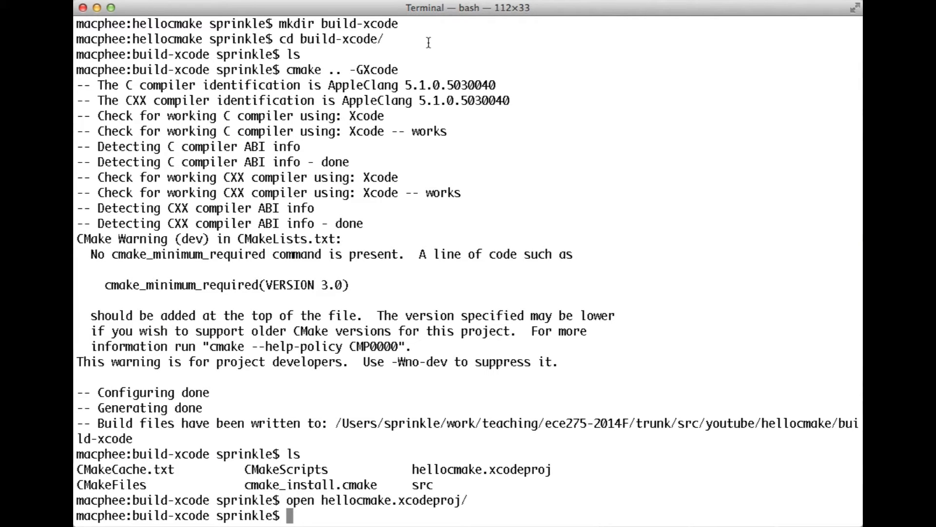
Enter the build directory and run ./src/hellocmake
text(cd ..)
text(cd bu)
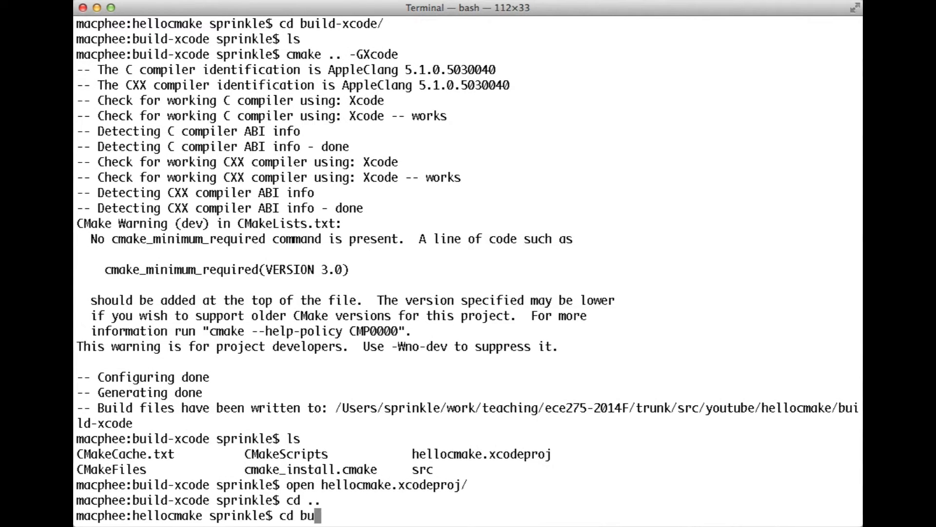
key(Return)
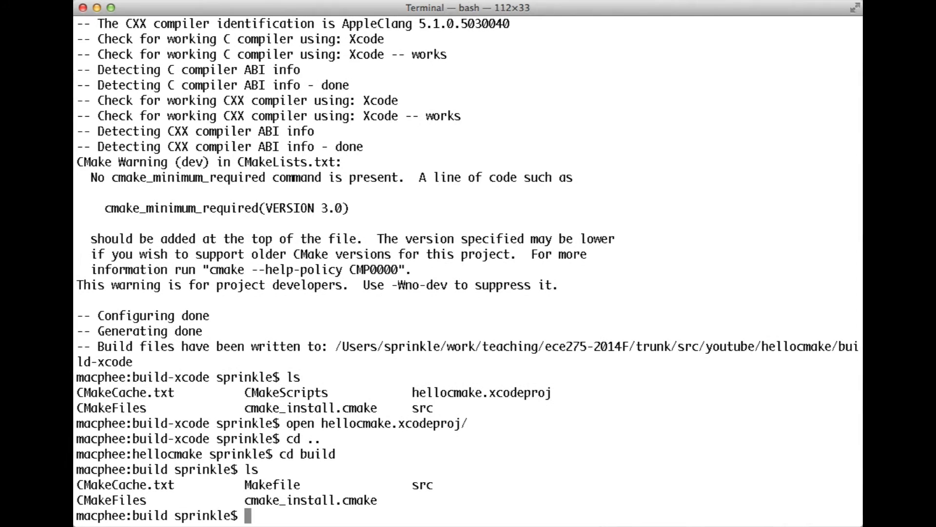
text(./src/)
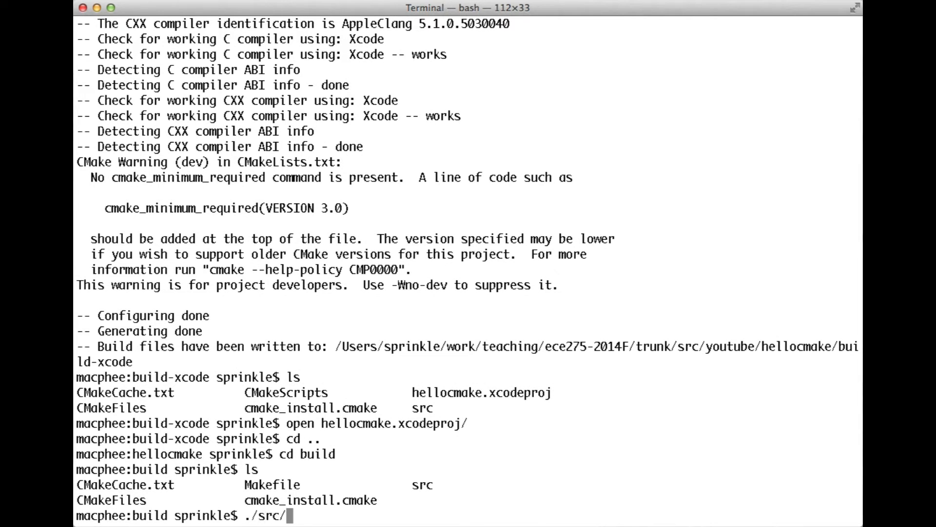
key(Return)
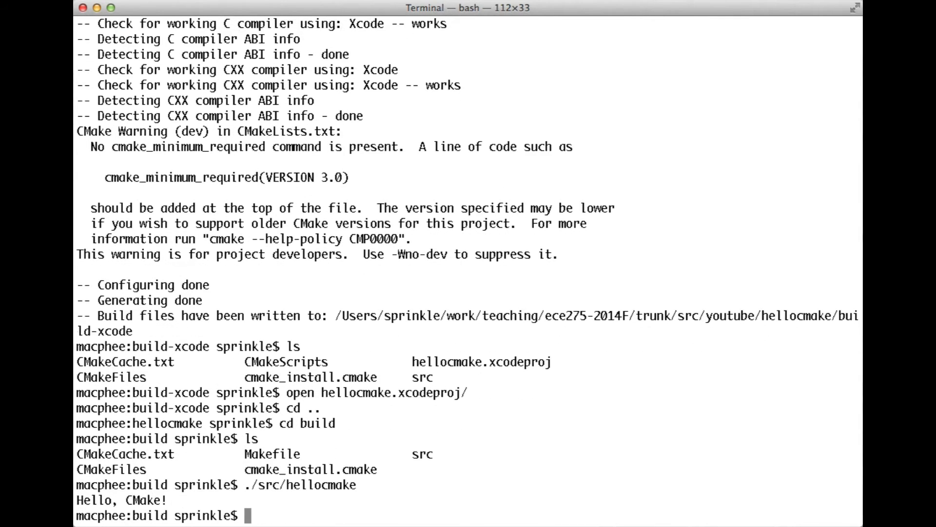
mouse_move(185, 475)
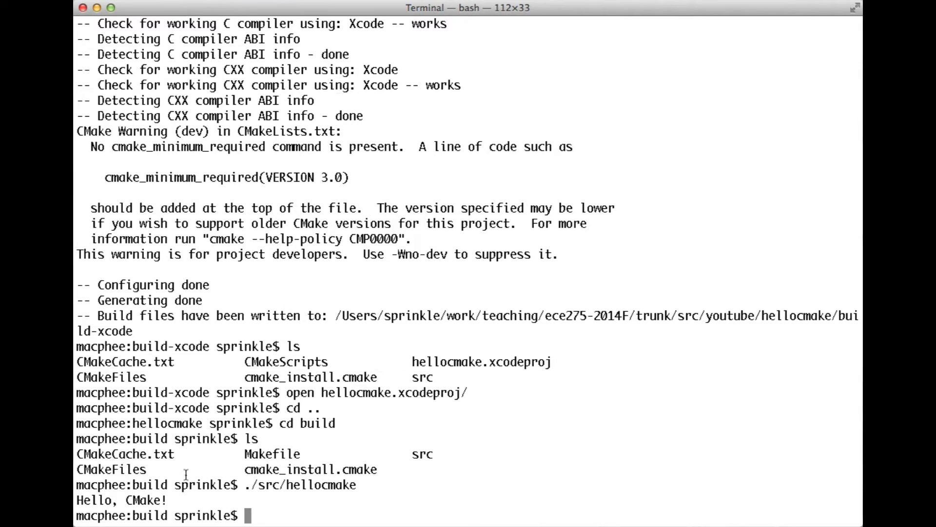
mouse_move(290, 449)
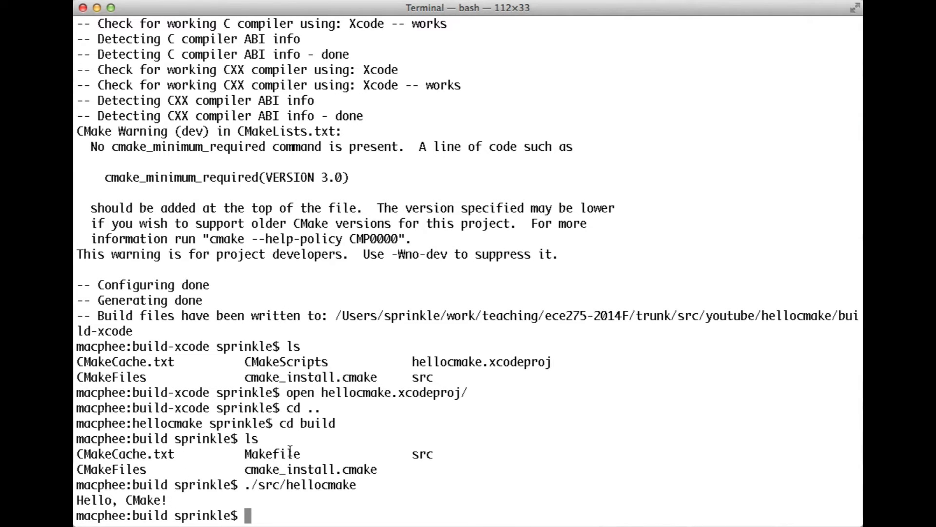
Rebuild with make, run ./src/hellocmake to print both greetings, then return to the project folder
text(make)
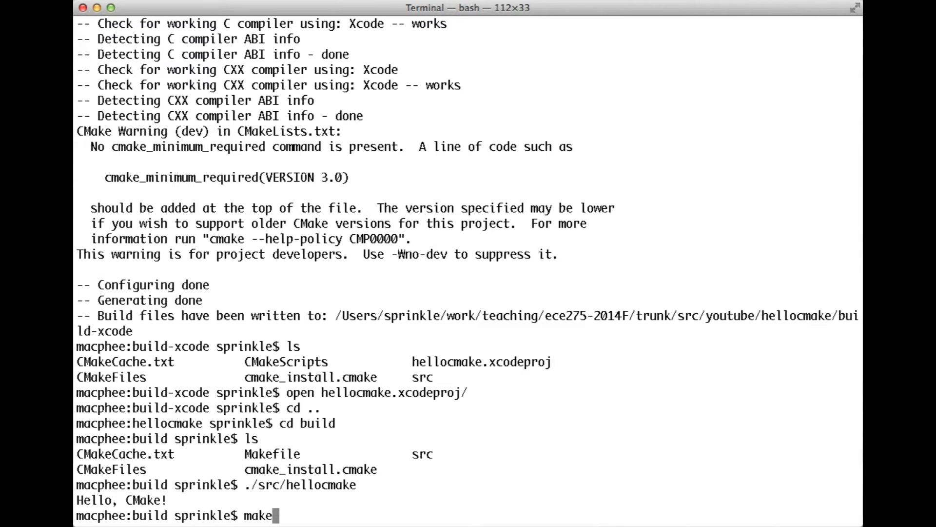
key(Return)
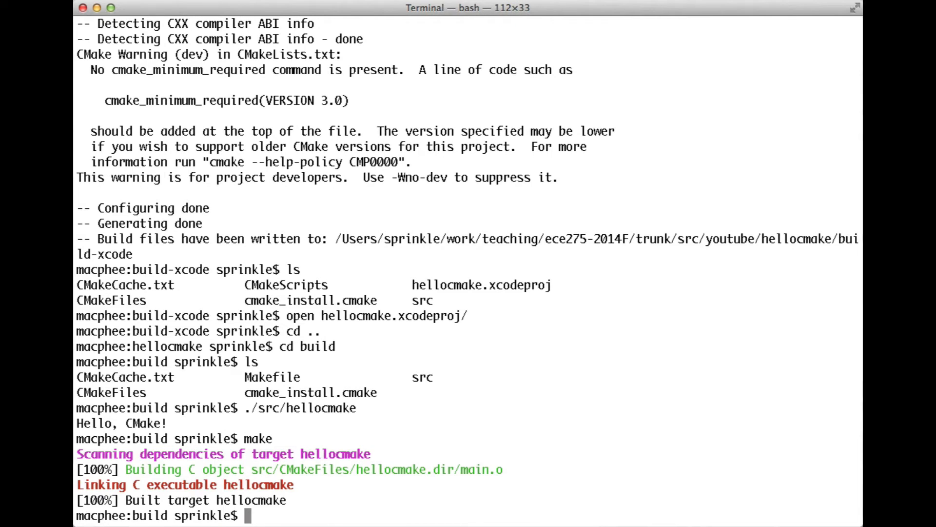
text(./src/hellocmake)
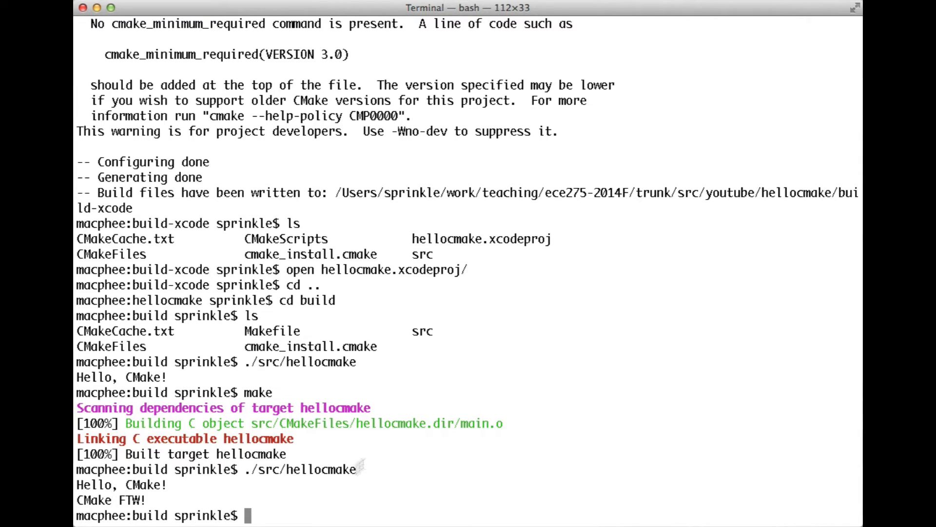
mouse_move(150, 499)
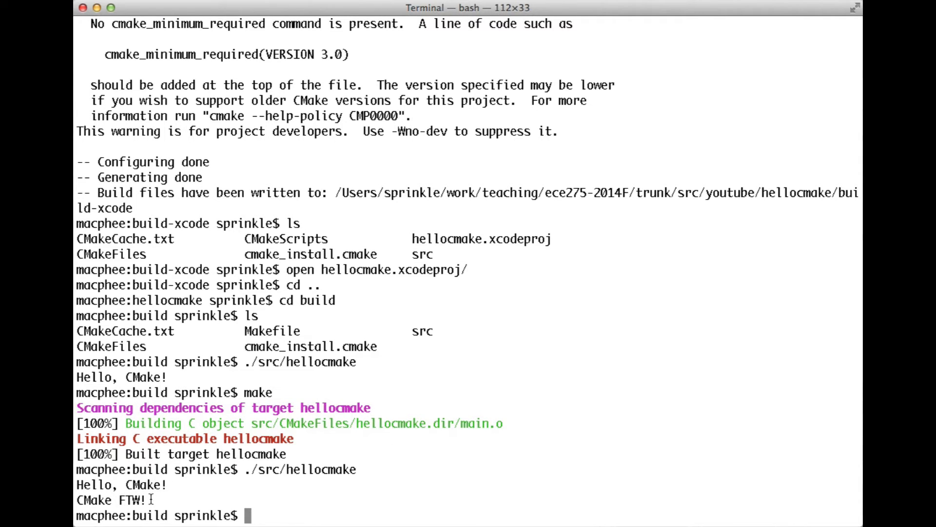
mouse_move(173, 485)
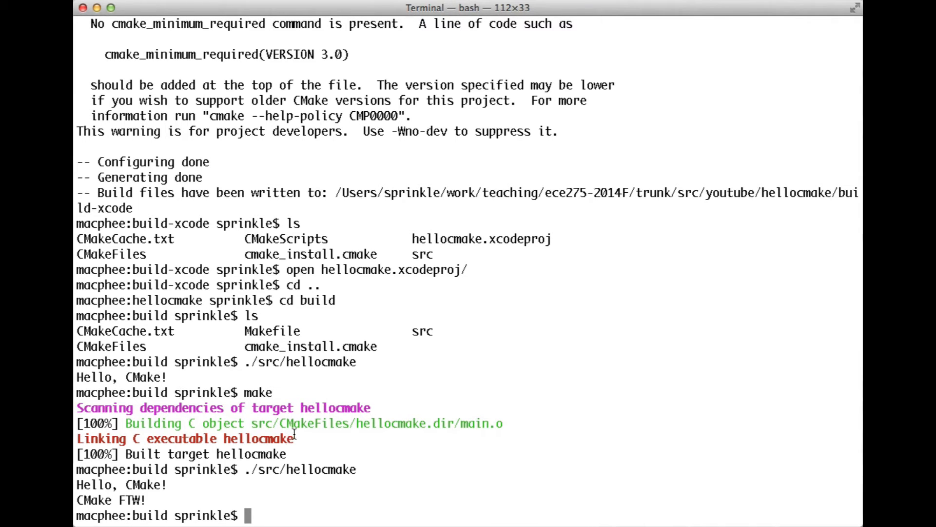
text(cd)
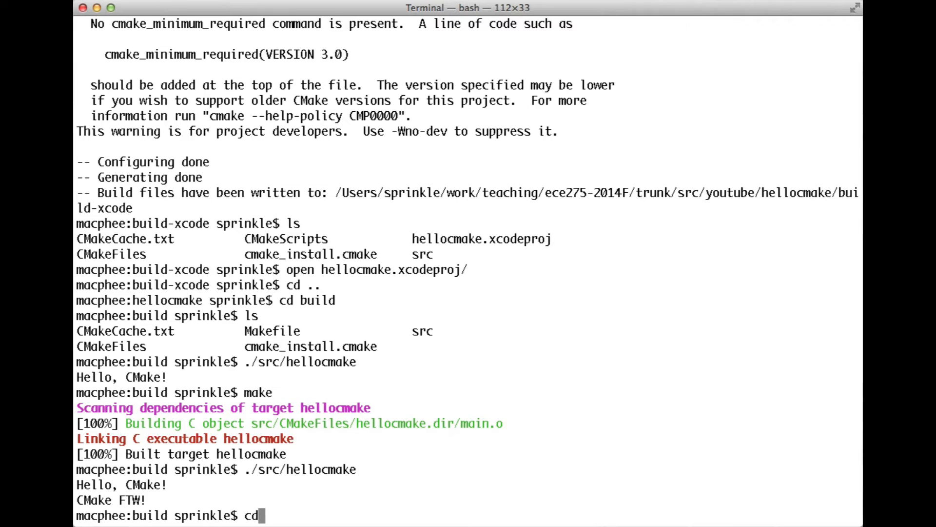
key(Return)
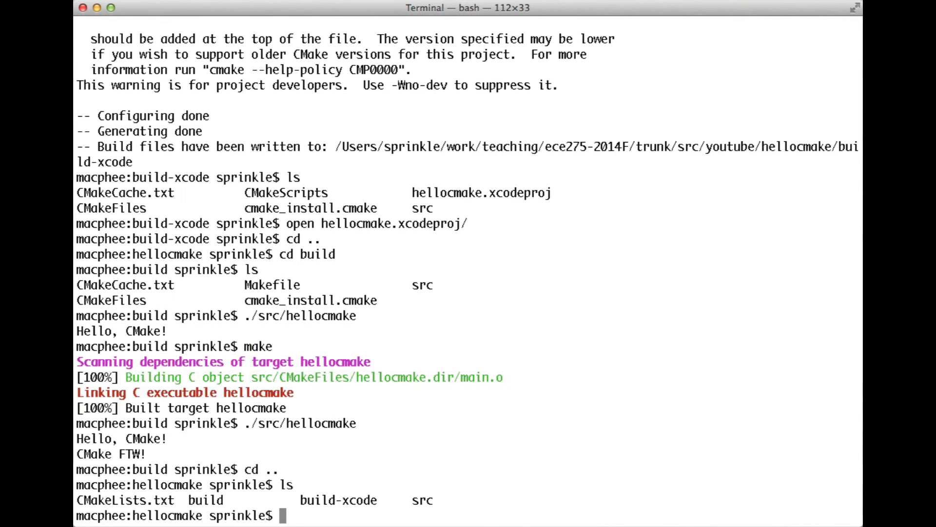
Edit CMakeLists.txt in vi, renaming the project to hellocmake_project
text(vi CMakeLists.txt)
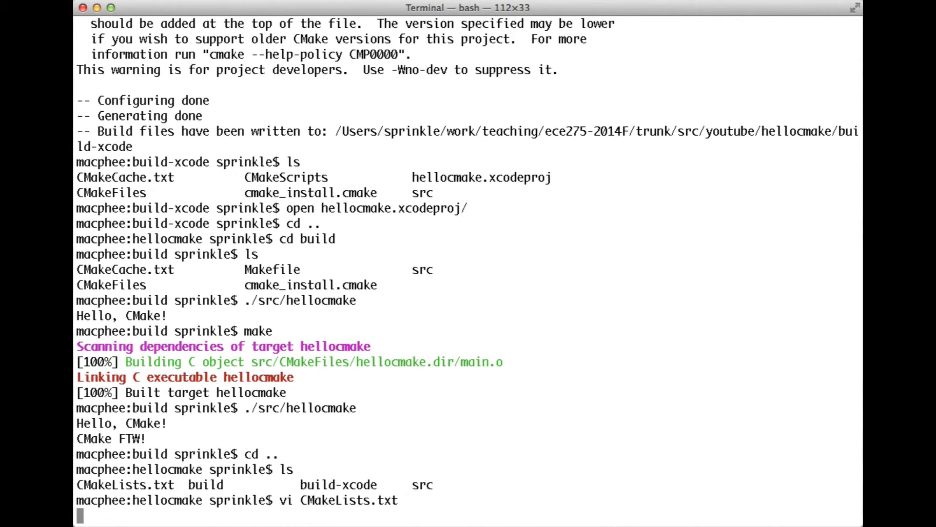
key(Return)
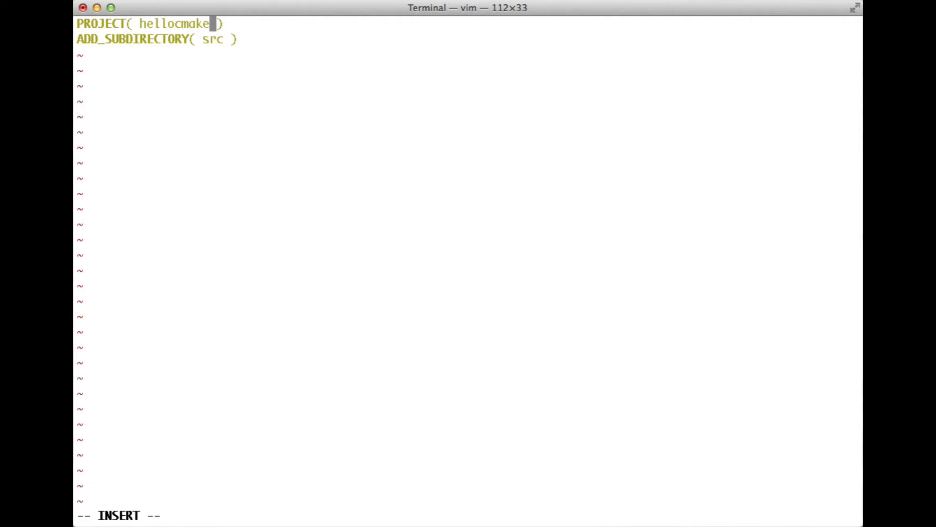
text(_project)
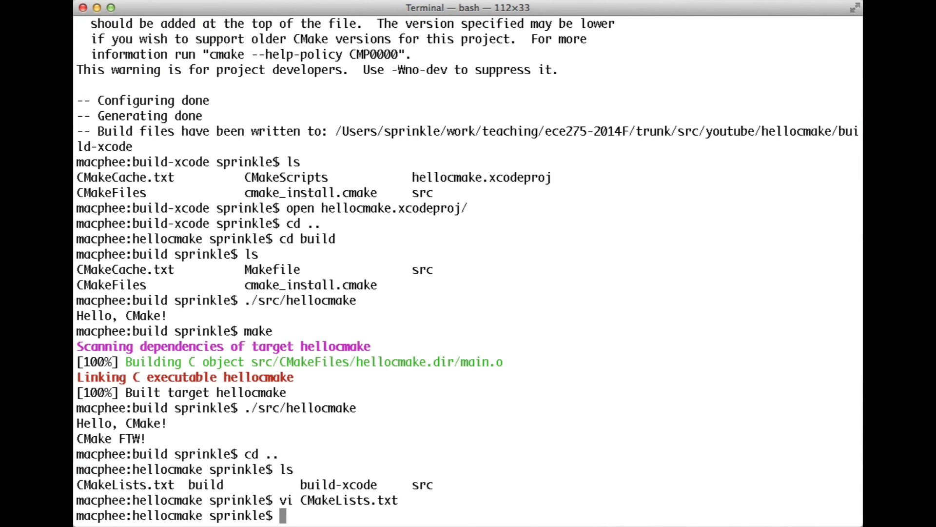
Move into build-xcode and rerun cmake .. to regenerate the Xcode build files
text(cd build)
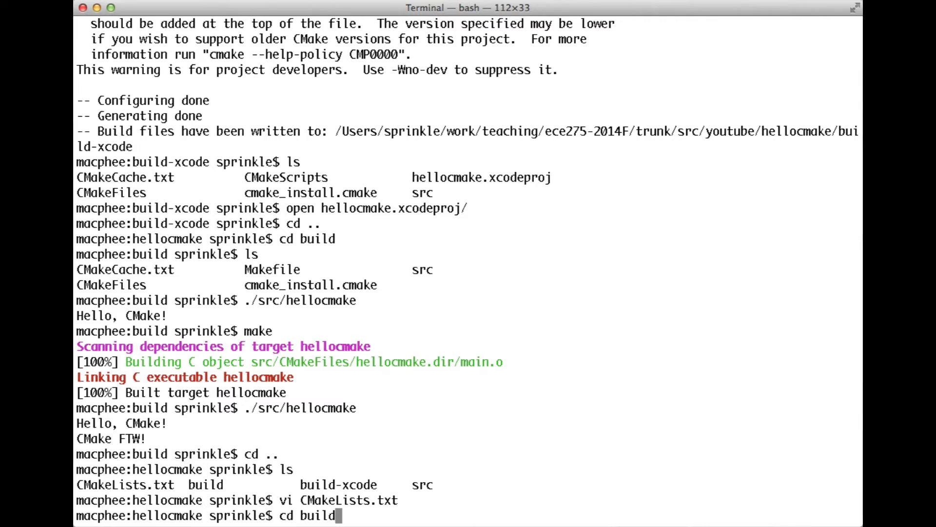
key(Return)
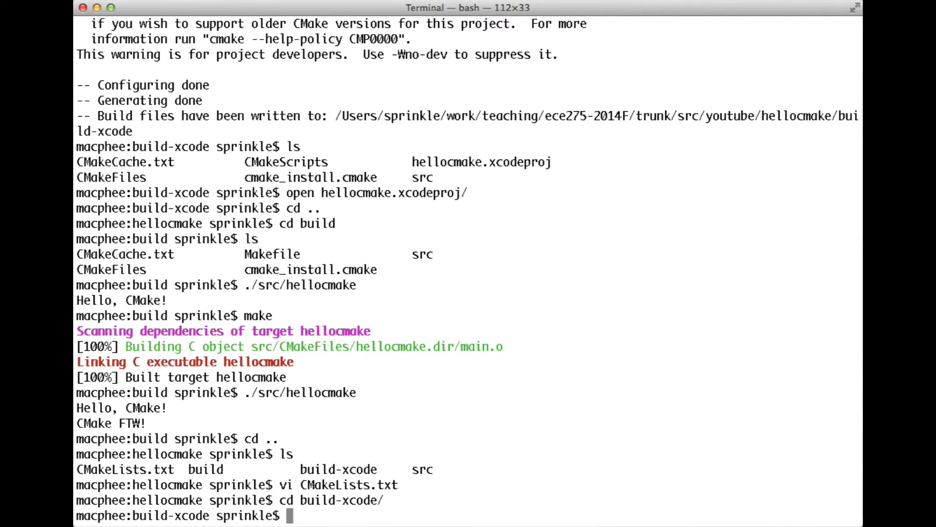
text(cmak)
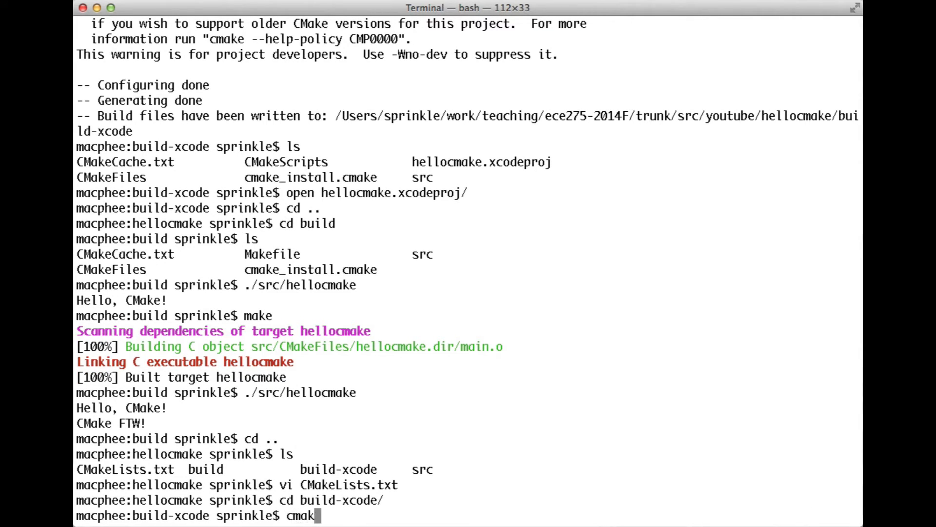
key(Return)
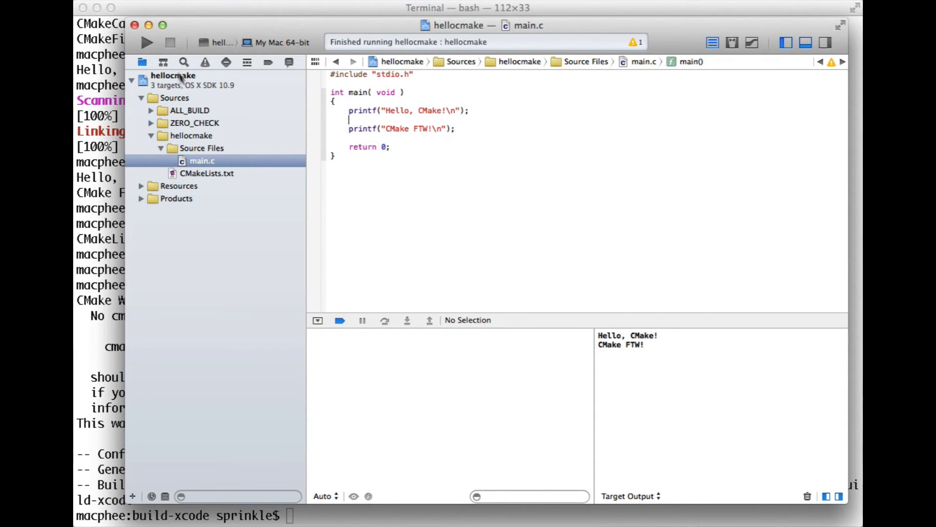
Build the ALL_BUILD scheme of the regenerated hellocmake project successfully
click(228, 41)
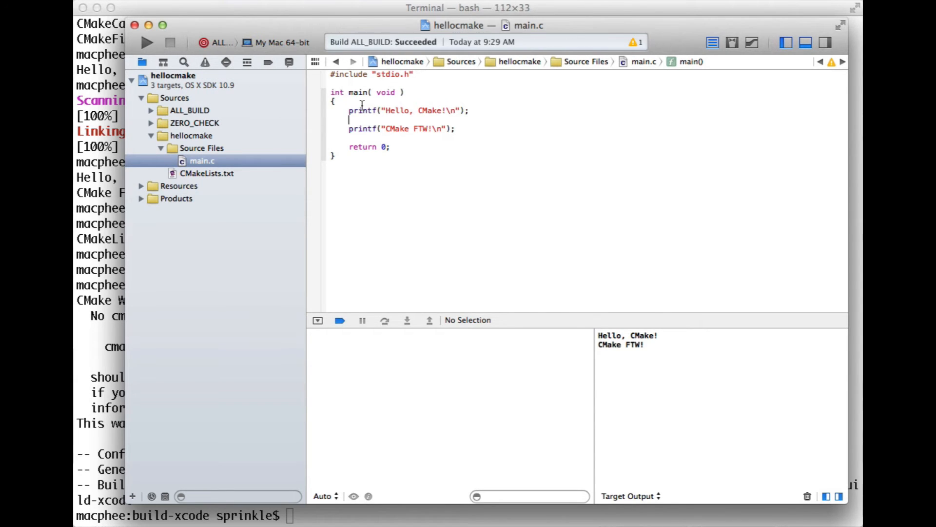
mouse_move(242, 76)
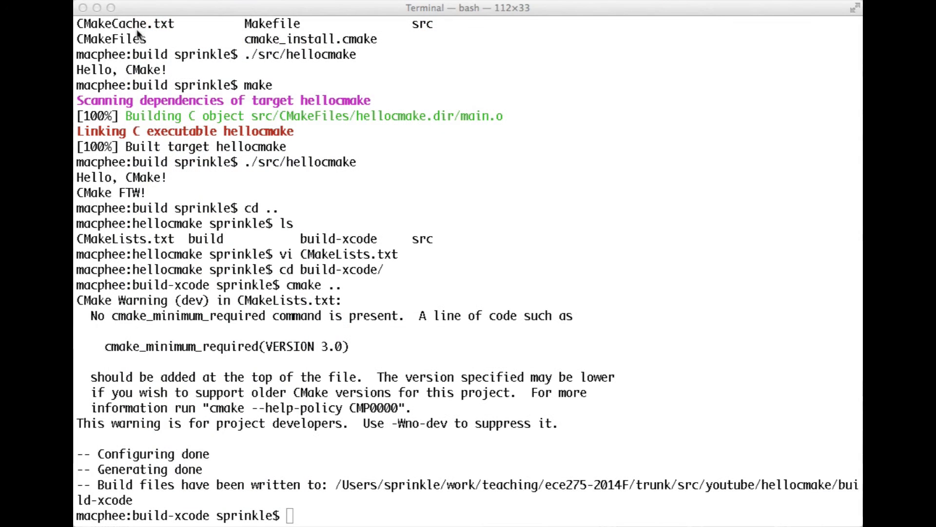
Launch hellocmake_project.xcodeproj from the build-xcode folder into Xcode
text(cmake ..)
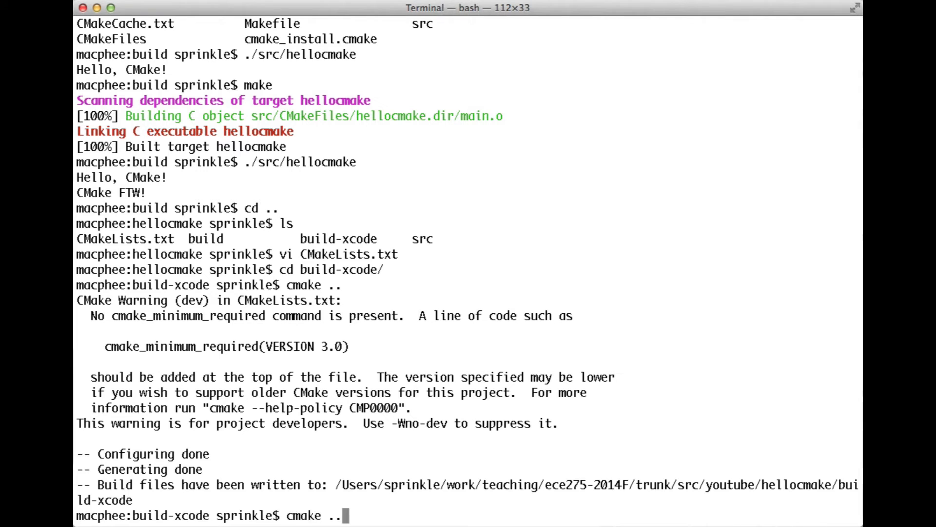
text(open)
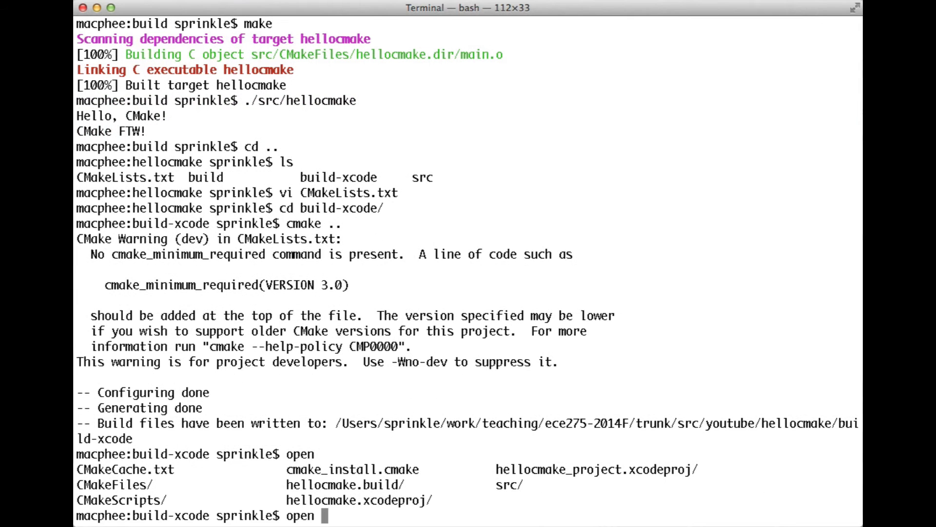
text(hellocmake_project.xcodeproj/)
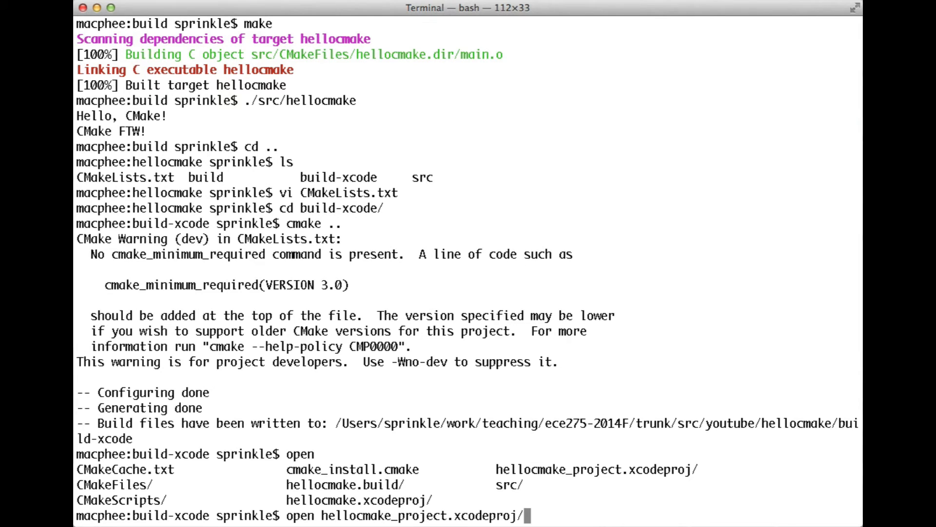
key(Return)
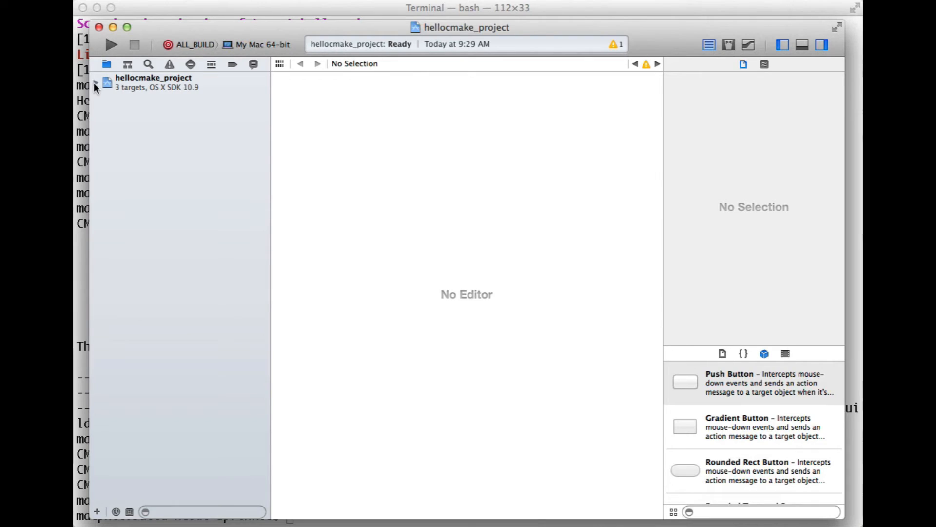
Expand hellocmake_project to show Sources with ALL_BUILD, ZERO_CHECK and hellocmake
click(96, 82)
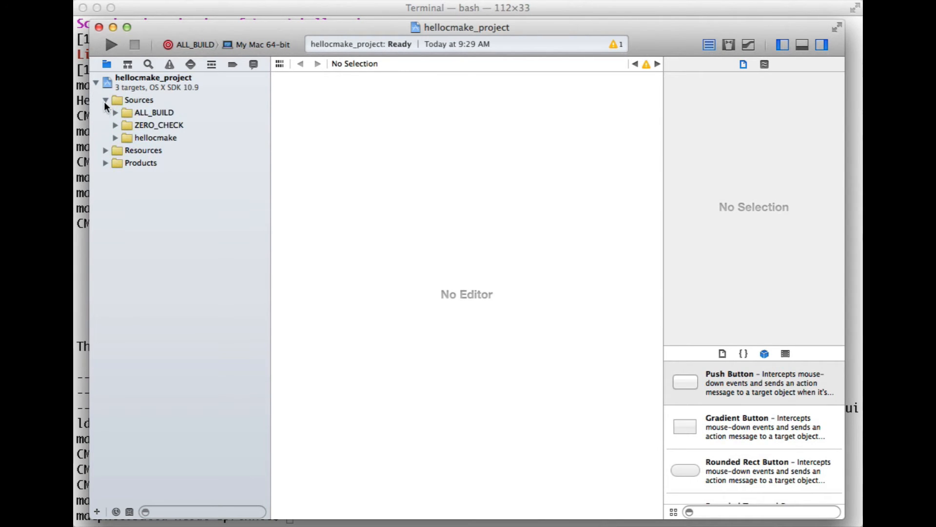
click(155, 137)
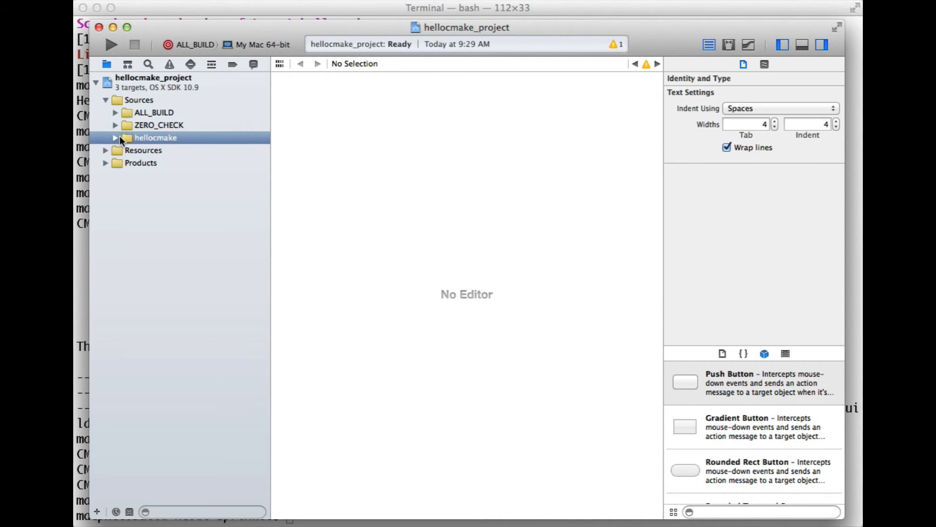
mouse_move(181, 16)
text(vi CM)
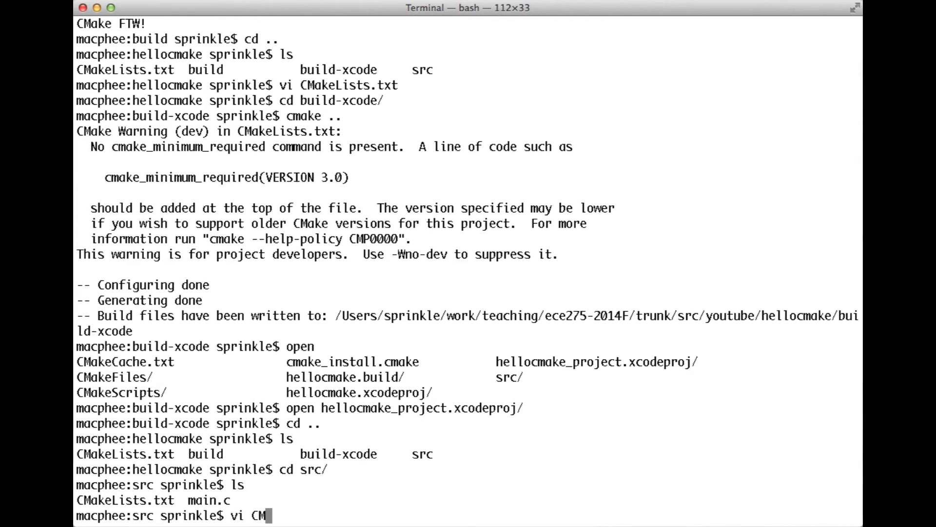
Edit src/CMakeLists.txt in vi to rename the target, then return to the project root
key(Return)
text(cd ..)
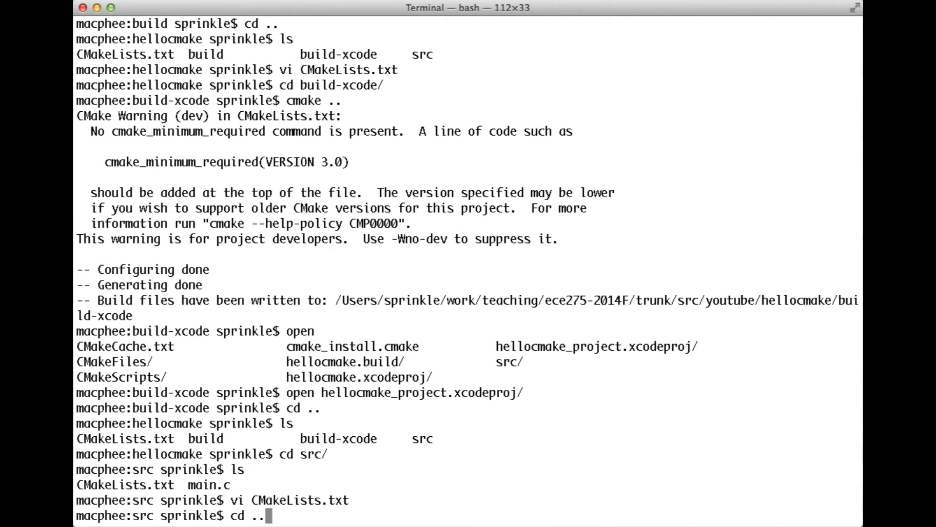
key(Return)
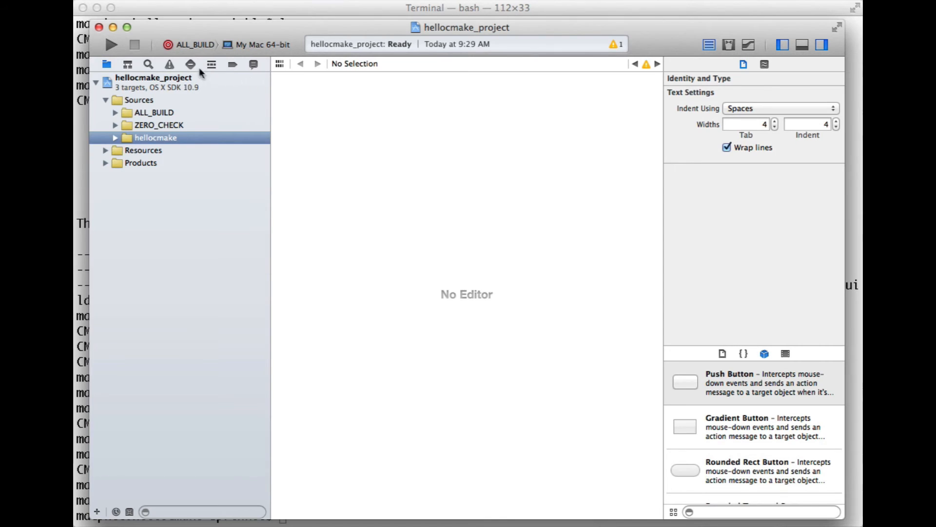
mouse_move(129, 45)
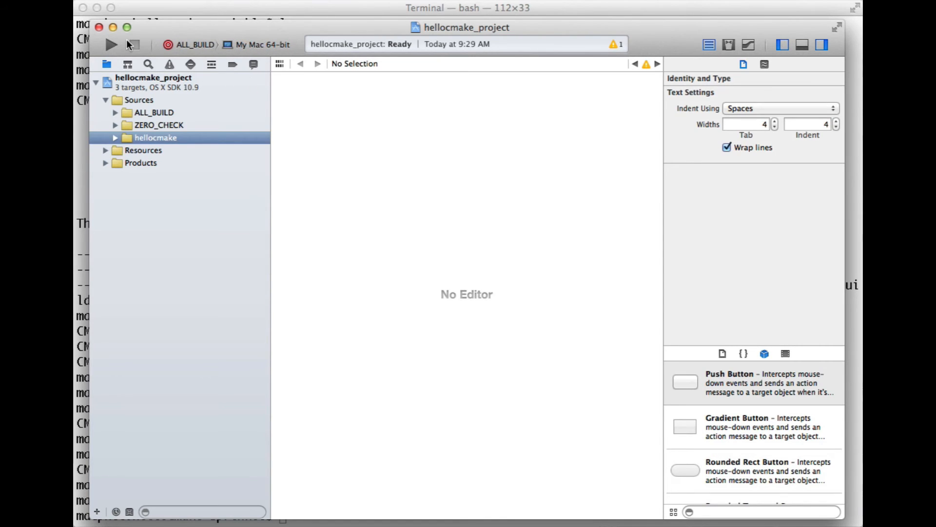
Build ALL_BUILD and expand Sources to show the renamed hello group's contents
click(111, 44)
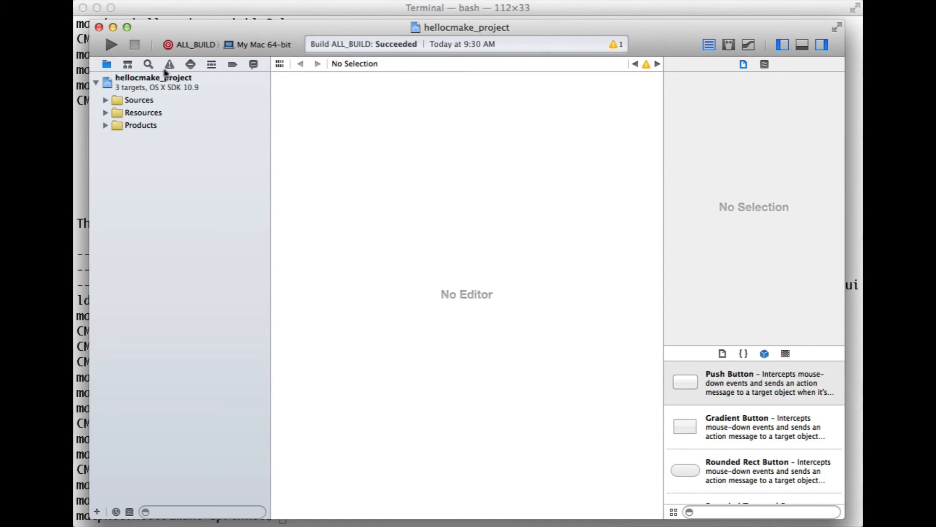
mouse_move(104, 97)
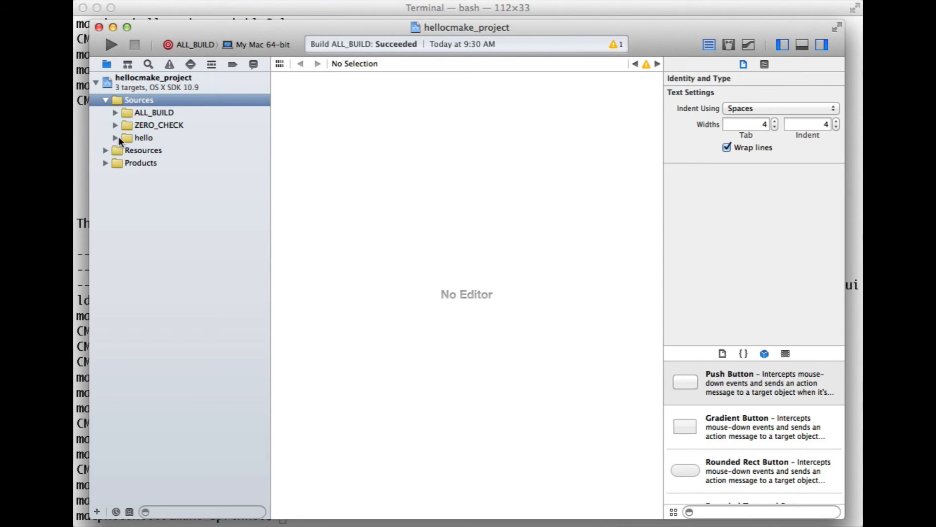
click(115, 137)
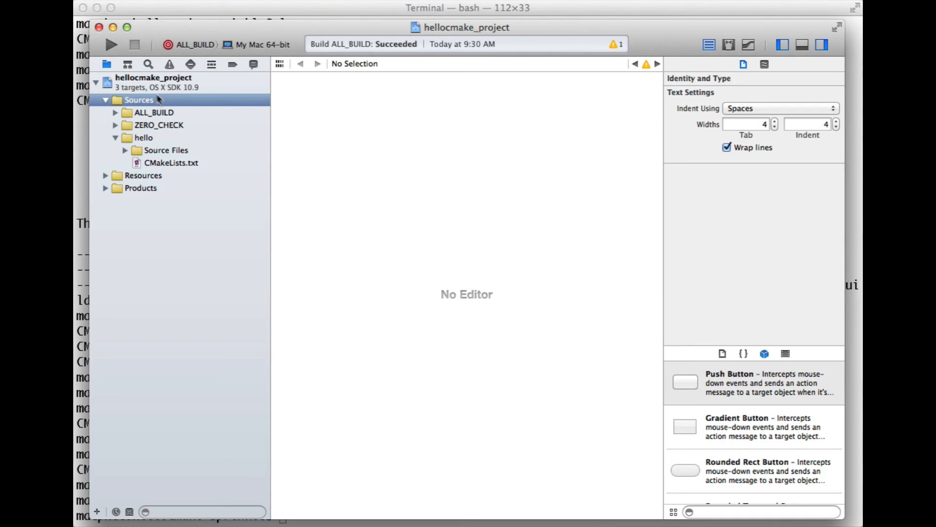
click(466, 6)
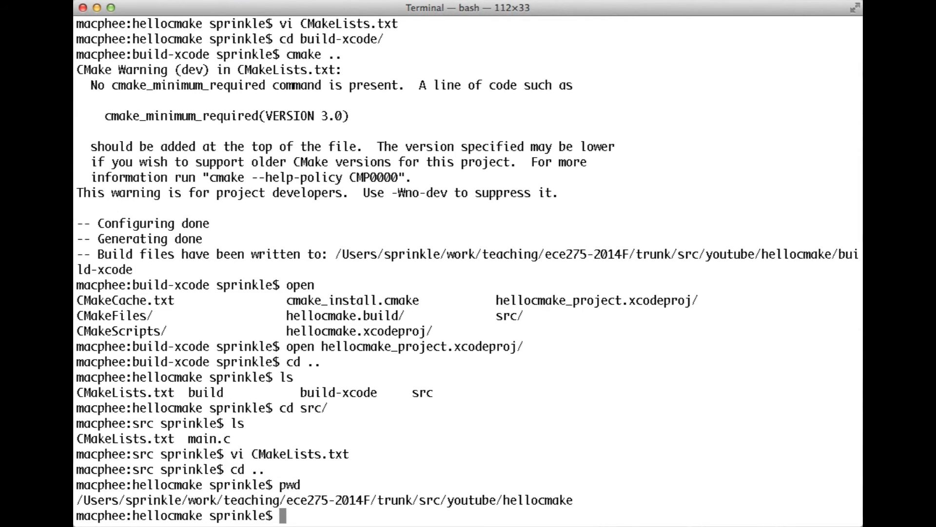
Enter the build directory and regenerate its build files with cmake .
text(l)
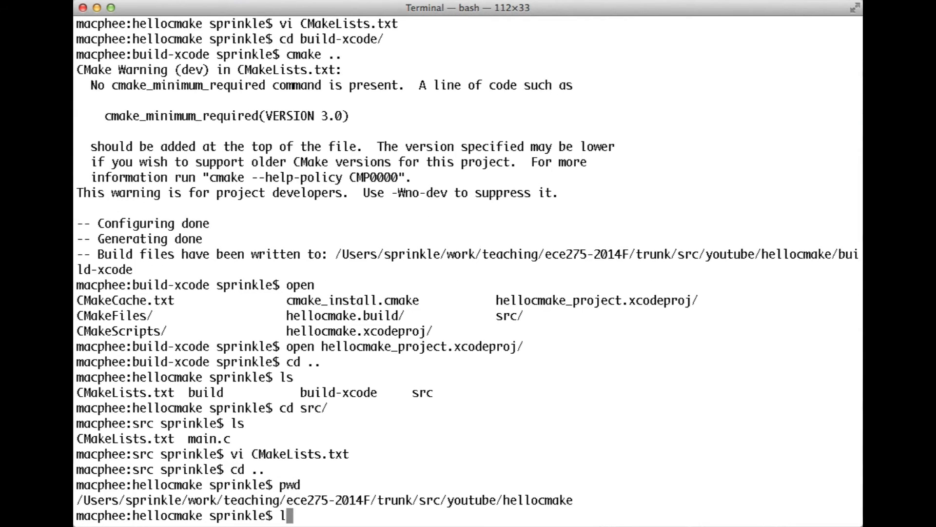
text(s)
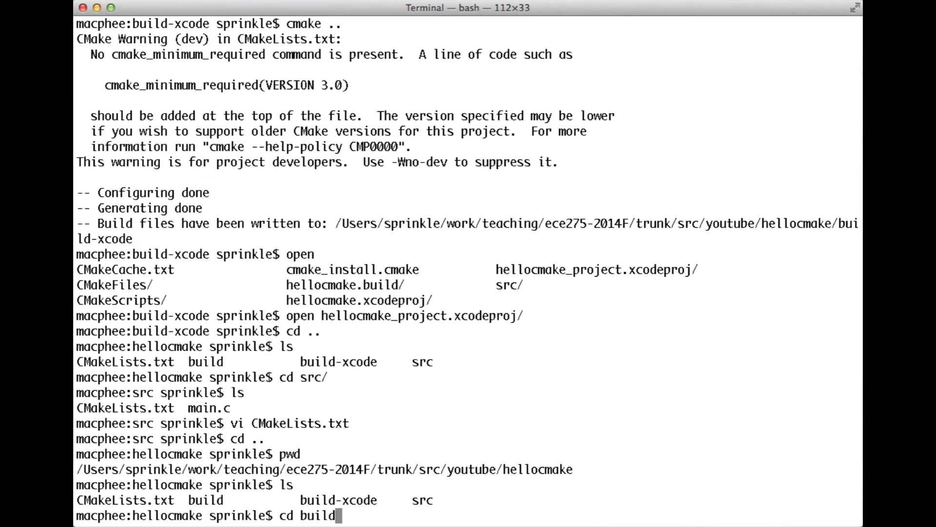
key(Return)
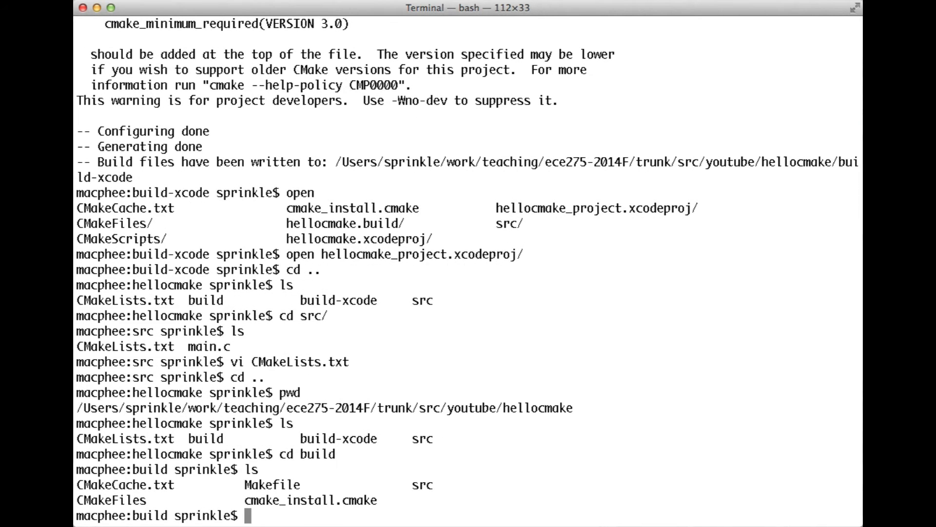
text(./src/hello)
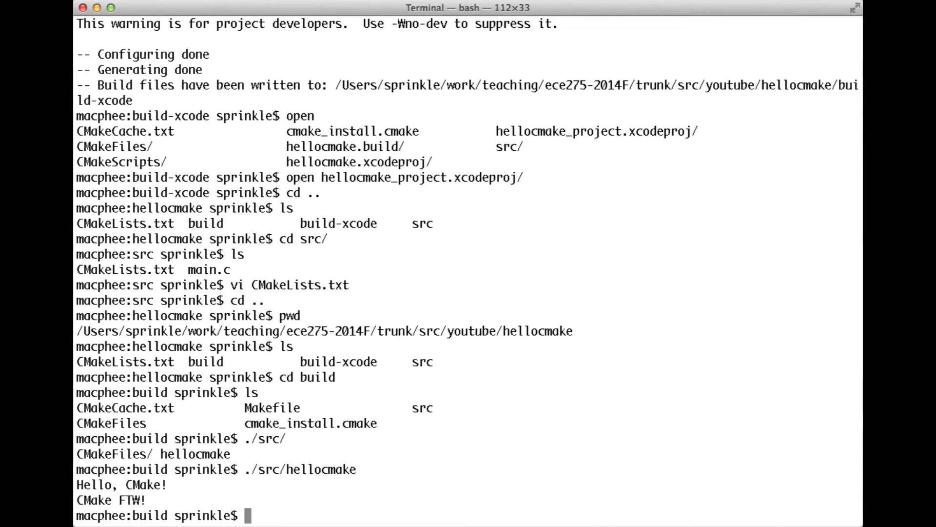
text(cmake .)
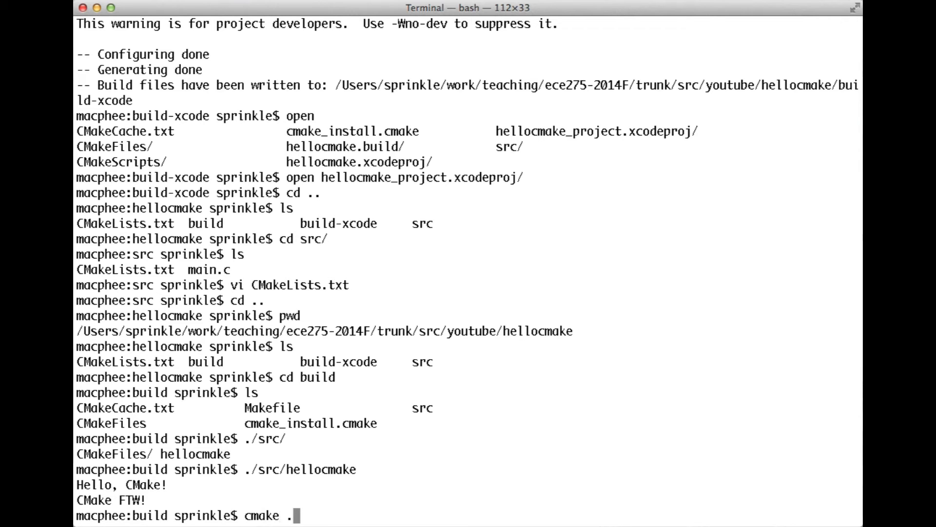
key(Return)
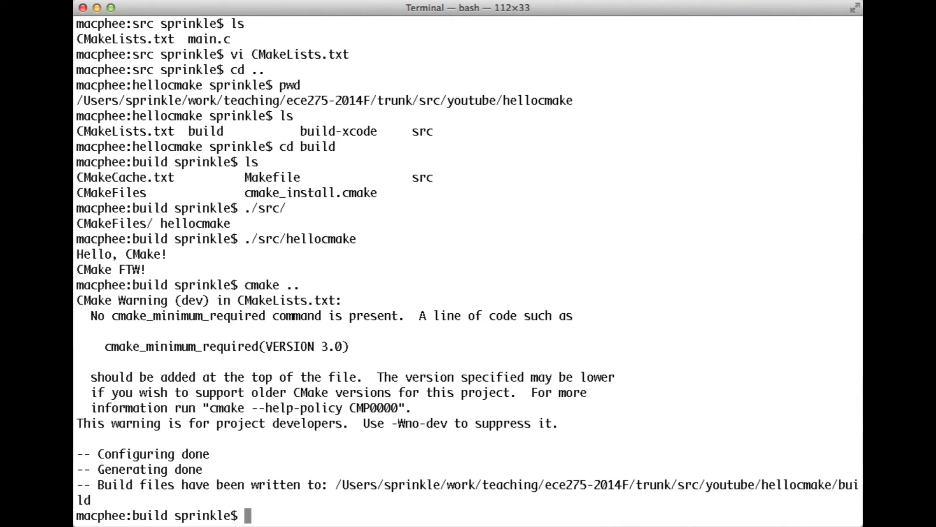
Run make so the renamed hello target compiles to 100%
text(m)
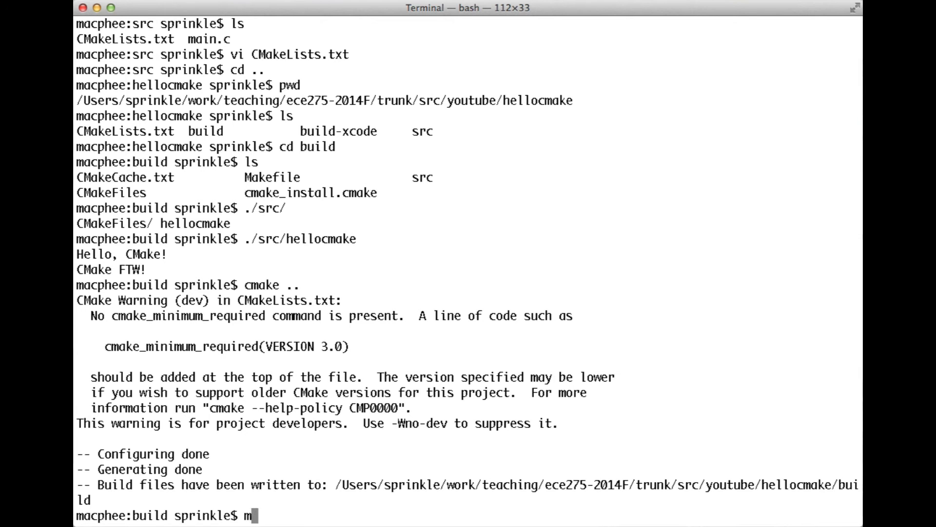
key(Return)
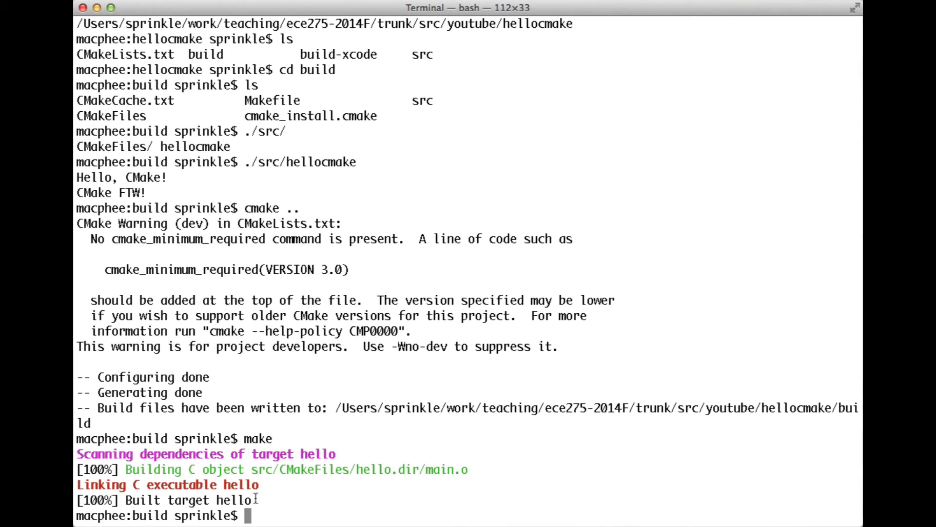
mouse_move(353, 446)
text(ls)
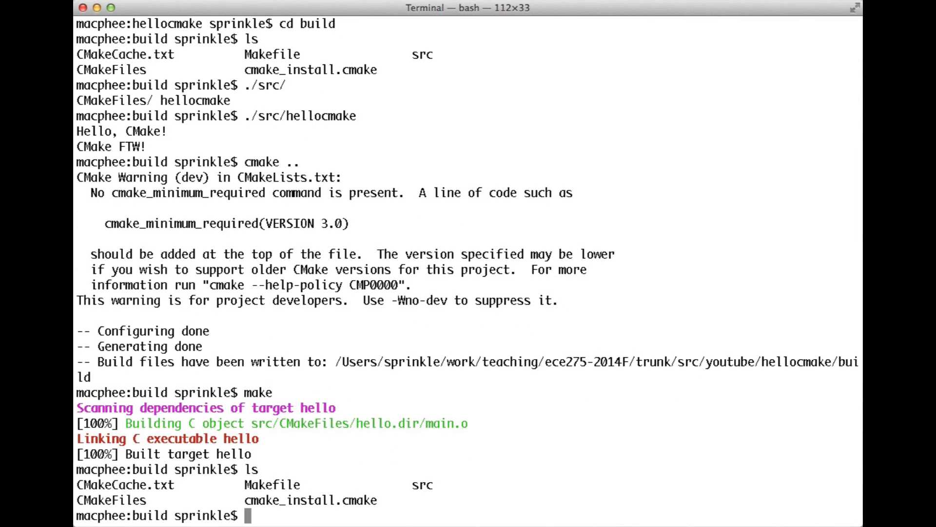
List src in detail, showing the new hello executable beside the older hellocmake binary
text(pwd)
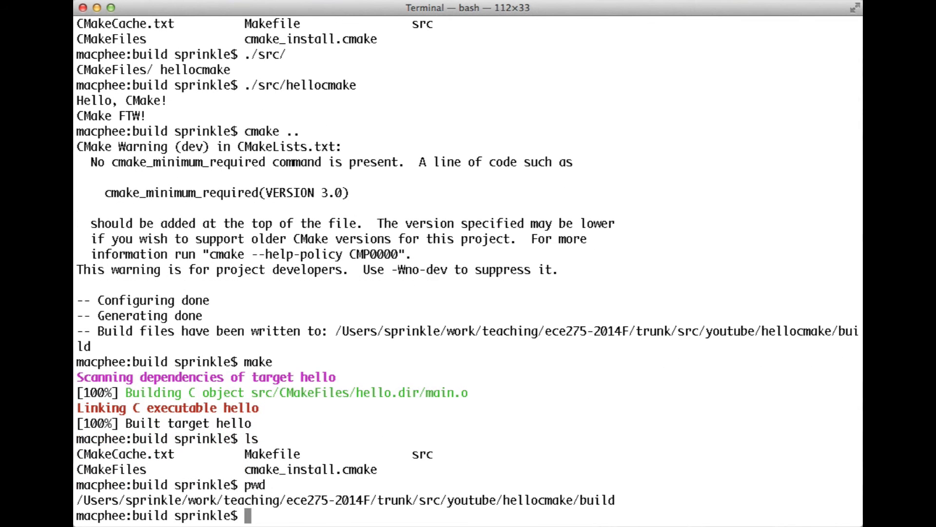
text(ls src/)
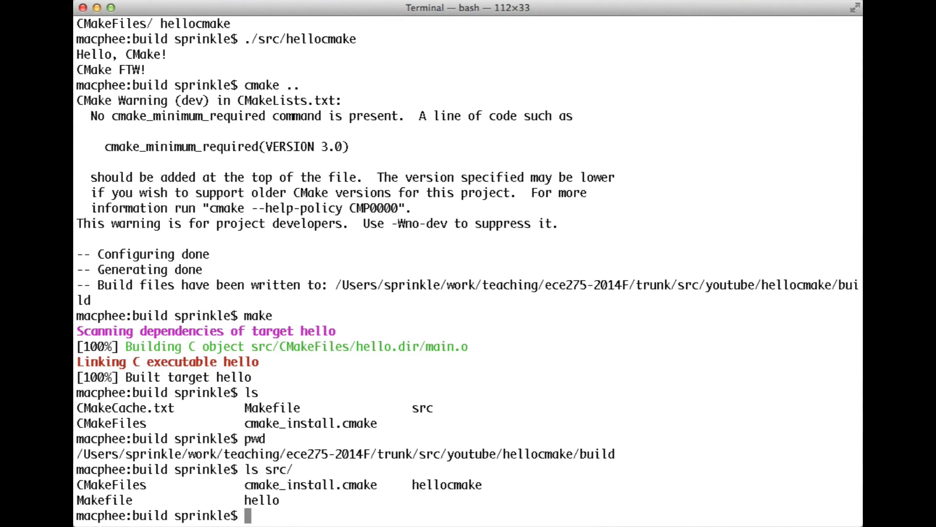
text(ls -la s)
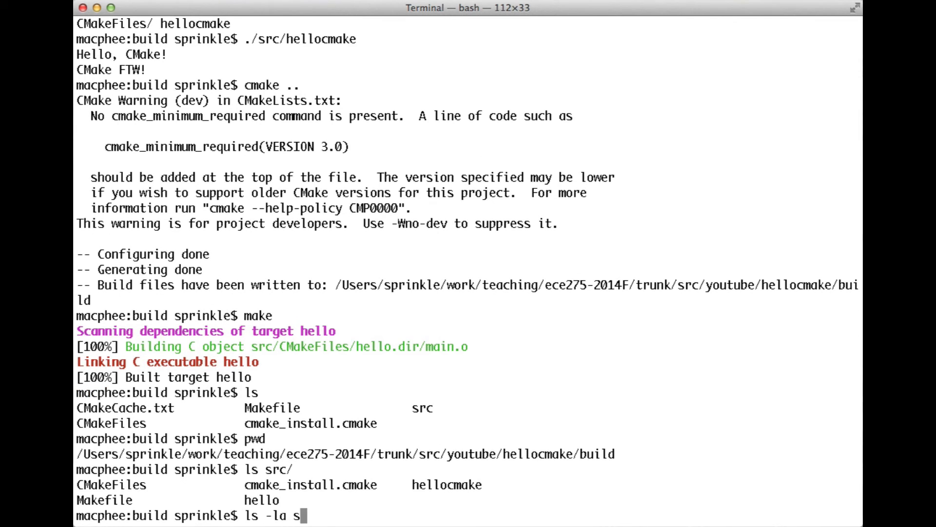
key(Return)
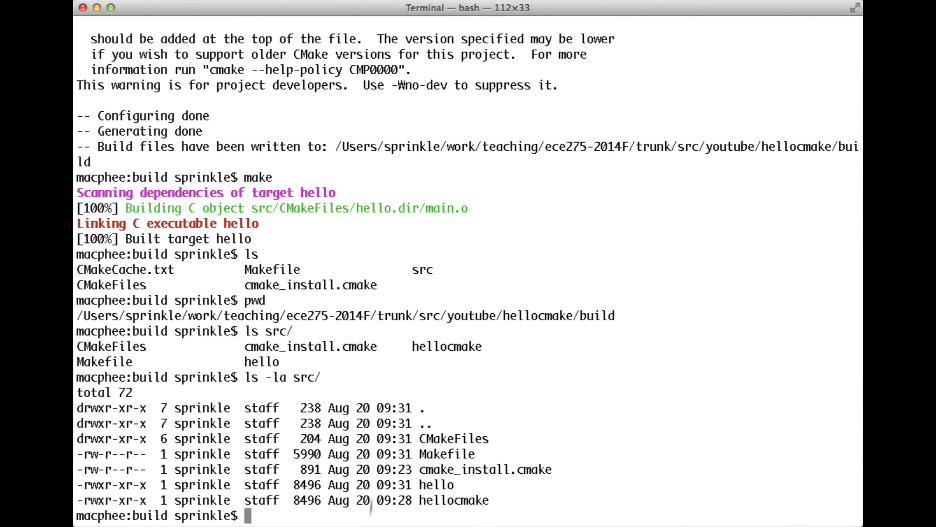
mouse_move(137, 486)
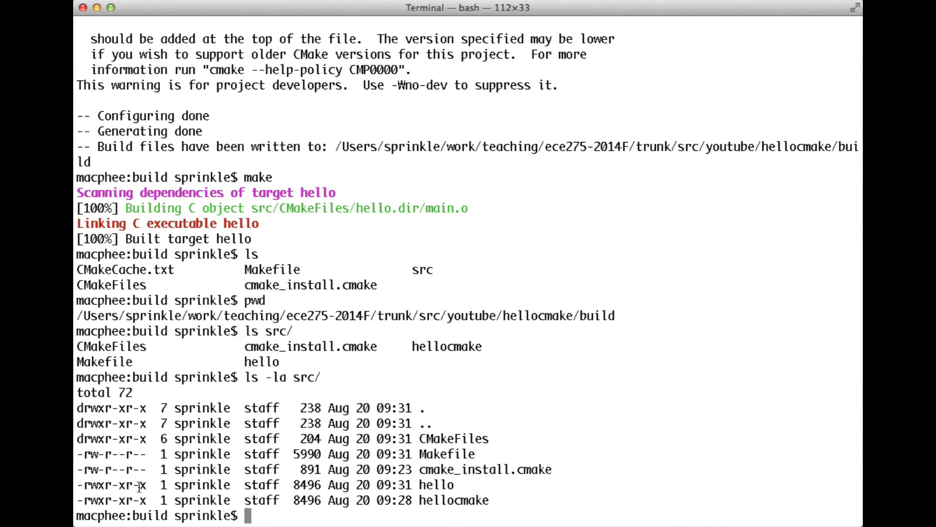
mouse_move(397, 485)
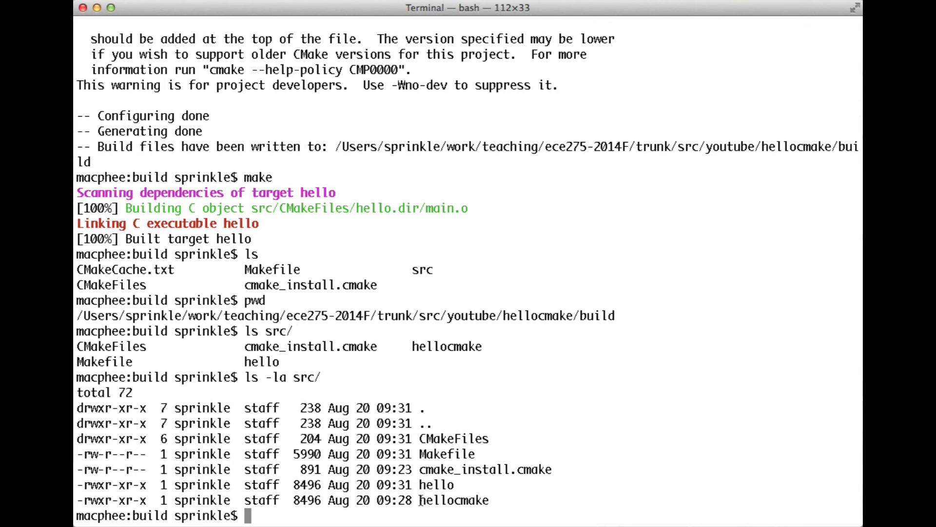
double_click(456, 499)
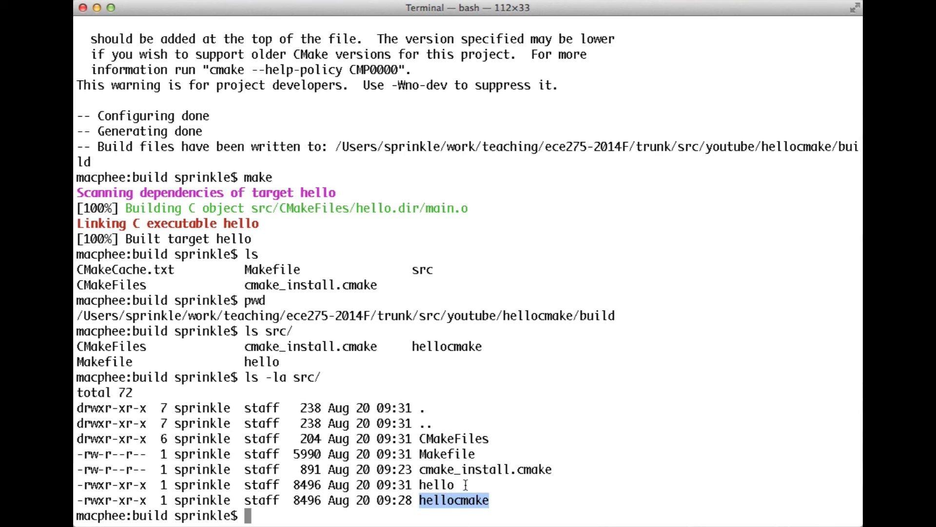
mouse_move(489, 500)
text(pwd)
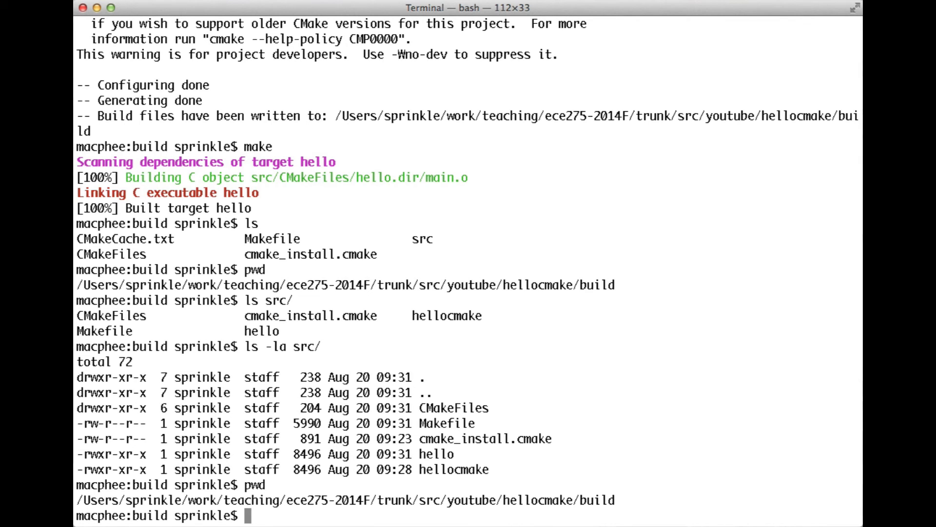
Return to the hellocmake folder and attempt rm build, which fails on a directory
text(cd ..)
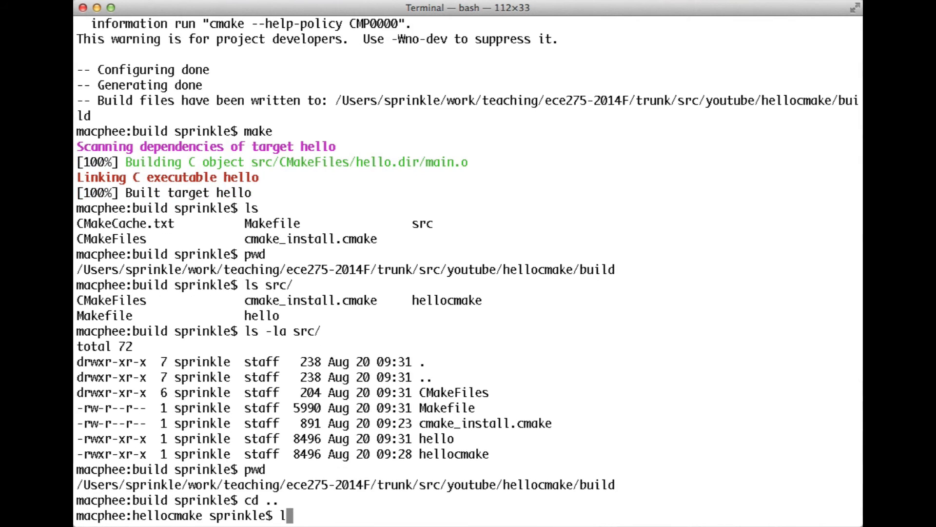
key(Return)
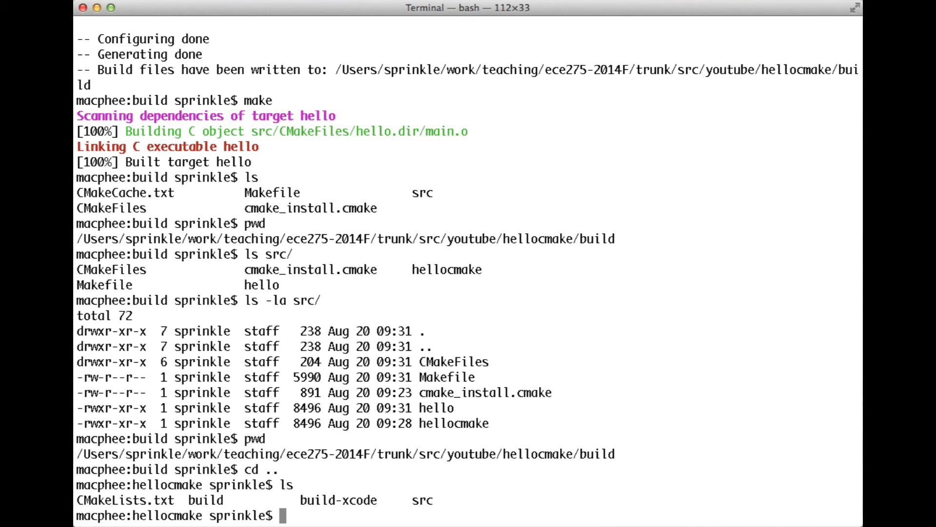
text(l)
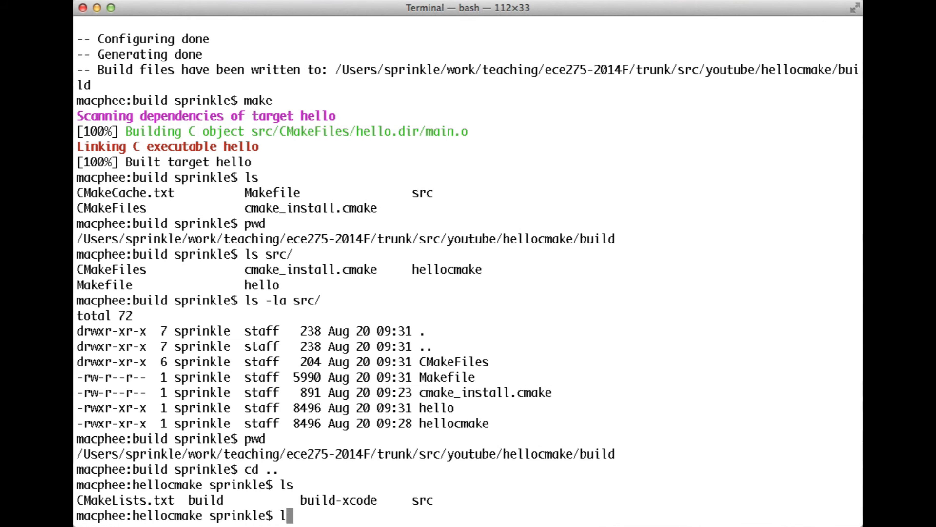
text(rm b)
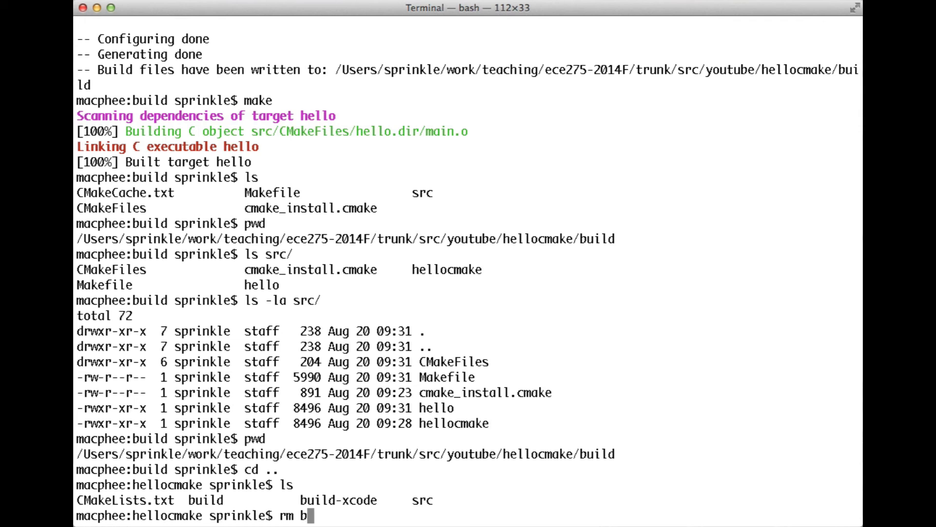
text(uild)
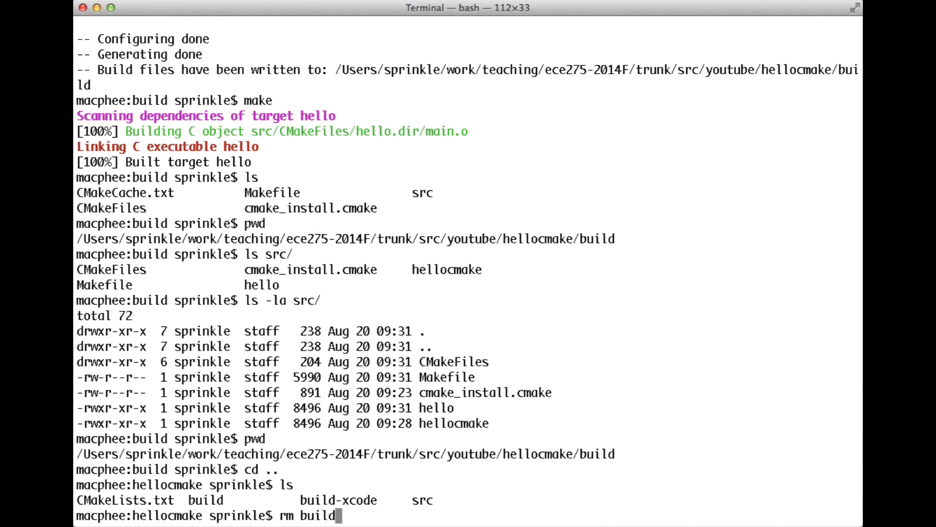
key(Return)
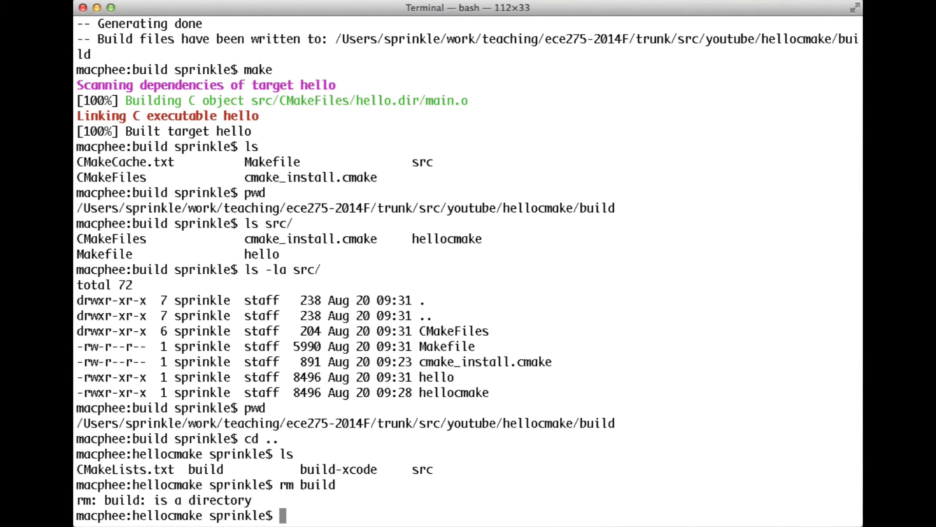
Remove the build folder recursively with rm -r build/, dropping the force flag
text(rm -r)
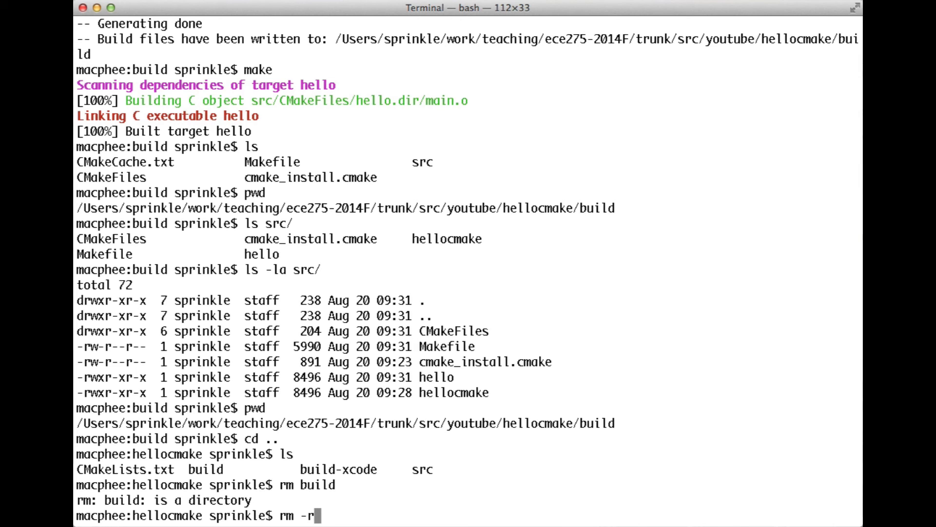
text(f build)
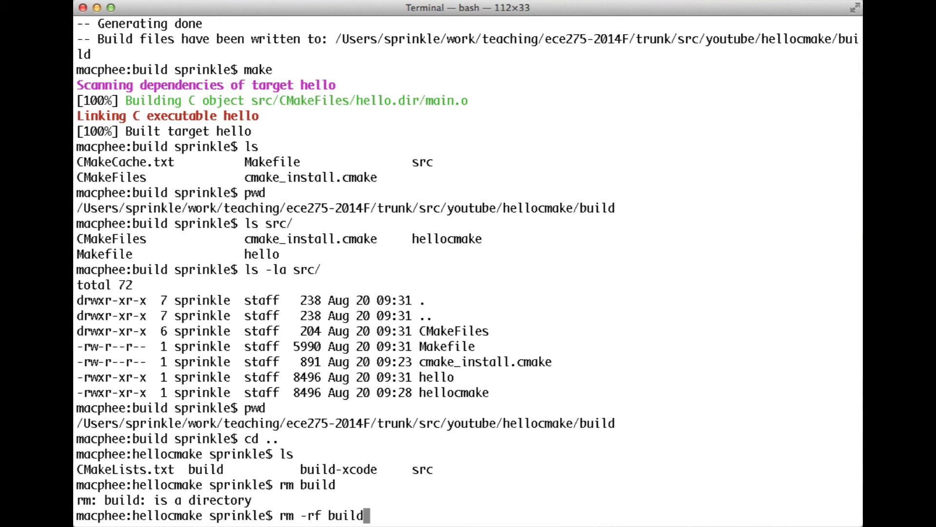
text(/)
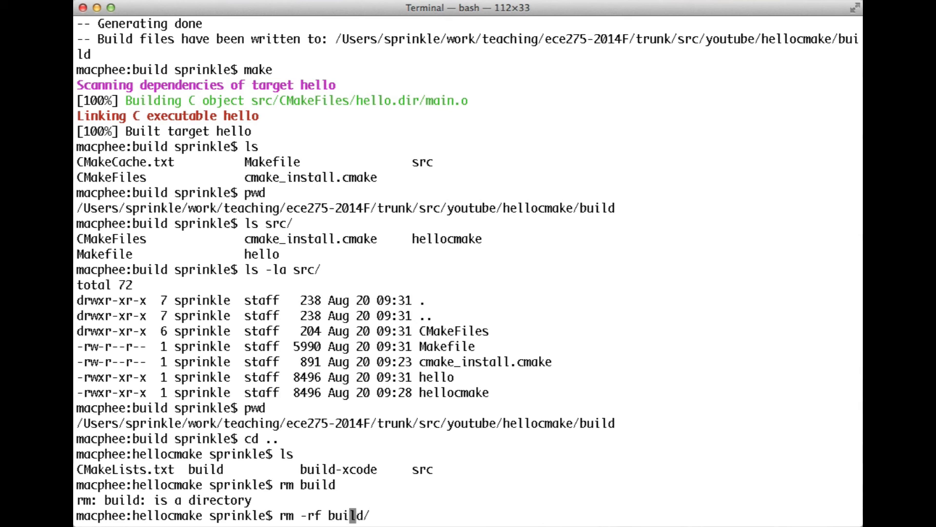
key(BackSpace)
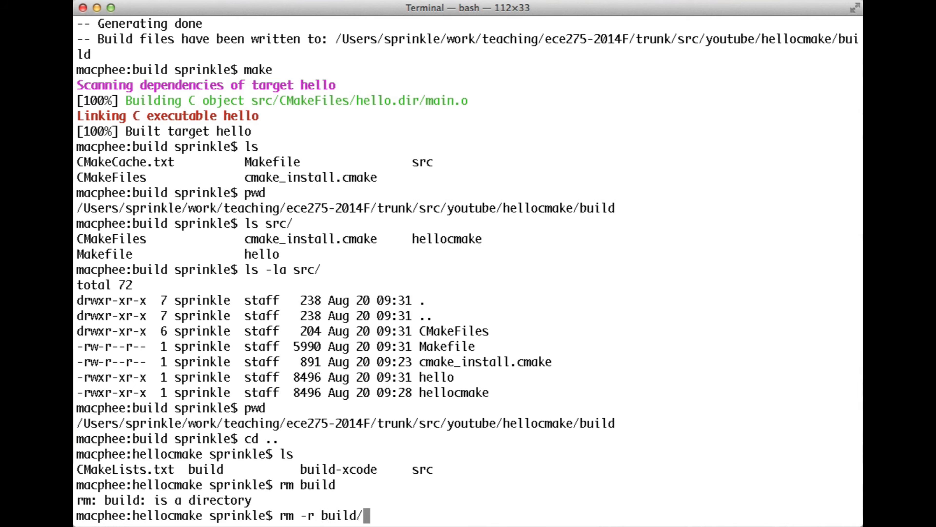
key(Return)
text(ls)
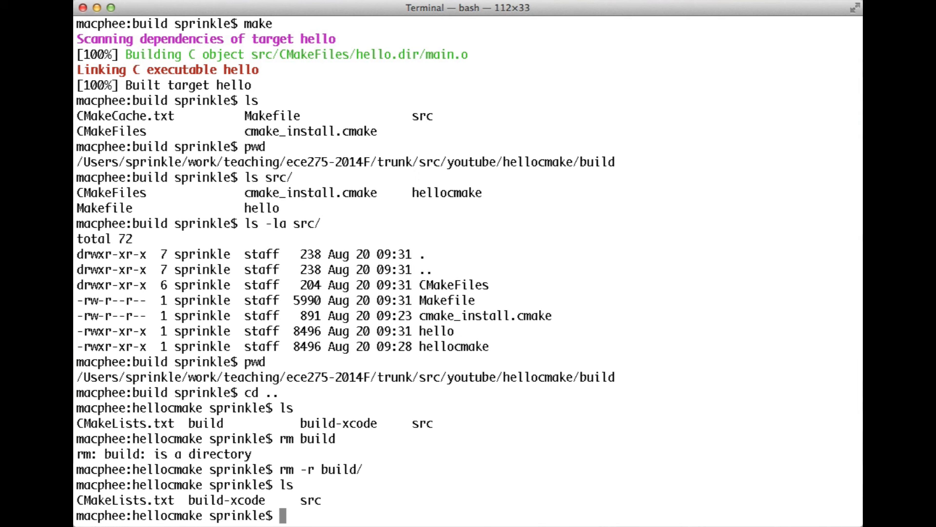
Create a fresh build folder and change into it with mkdir build && cd build
text(mkdir)
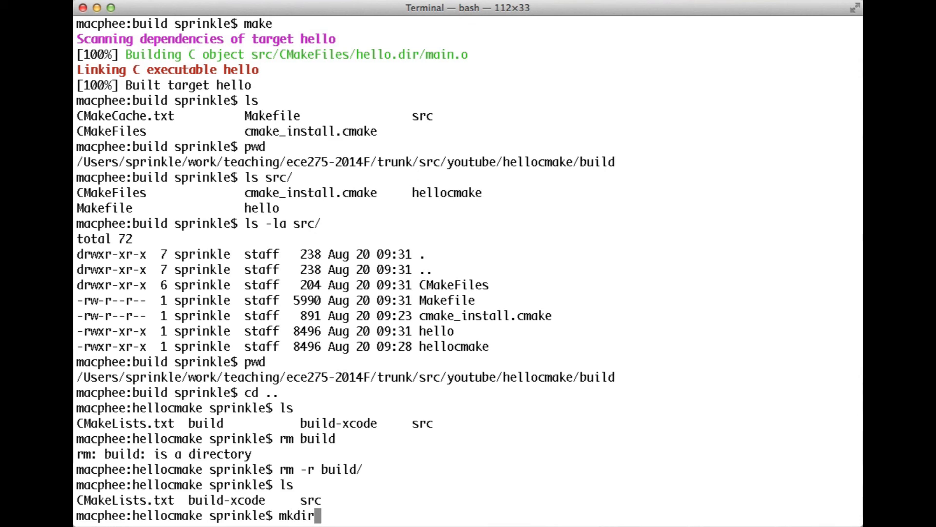
text(build &&)
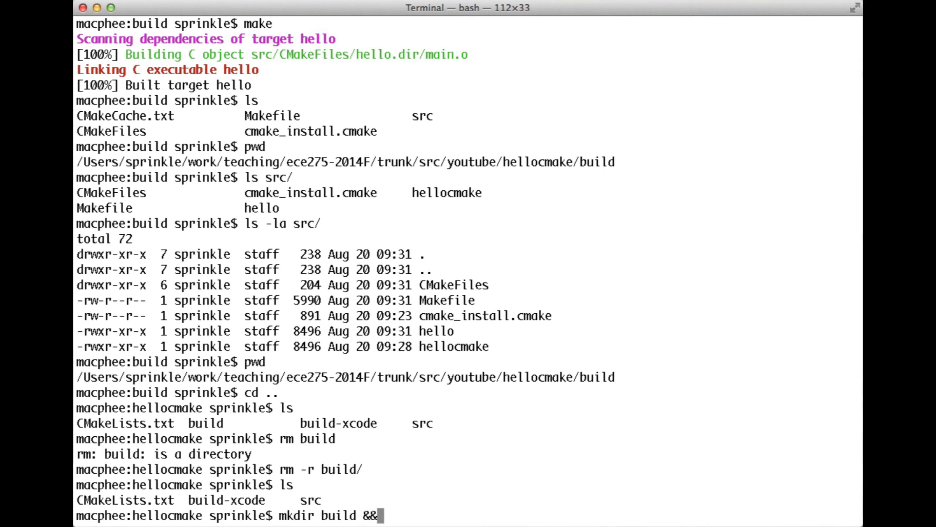
text(cd builr)
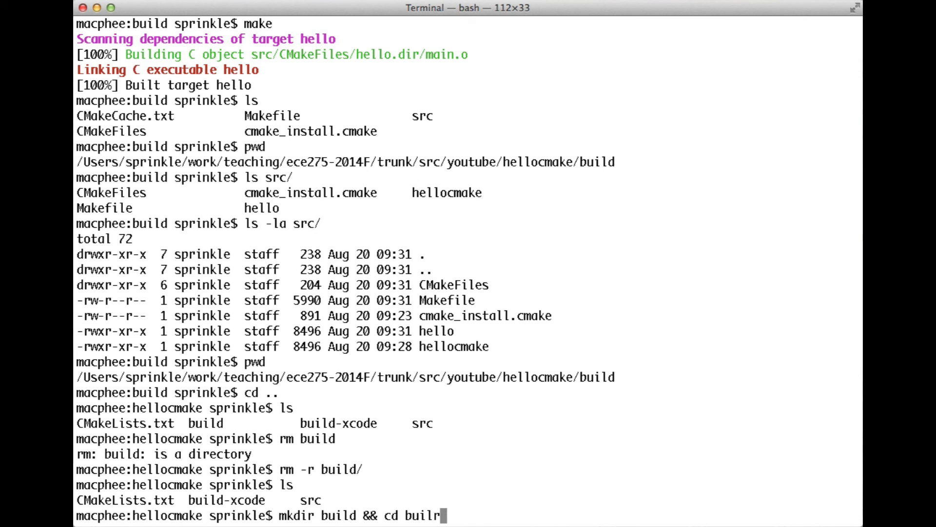
key(Return)
text(cmak)
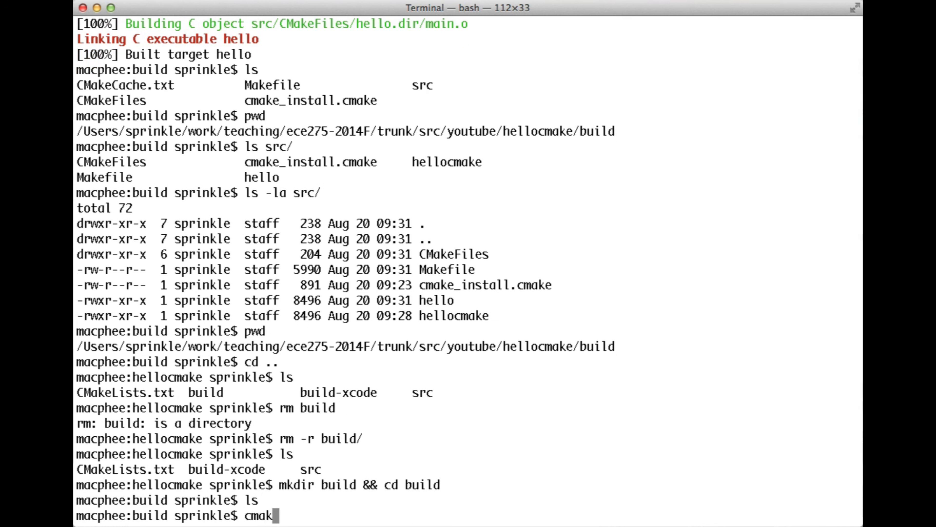
Configure with cmake .., build hello with make, and list the folder with ls -la
text(e ..)
key(Return)
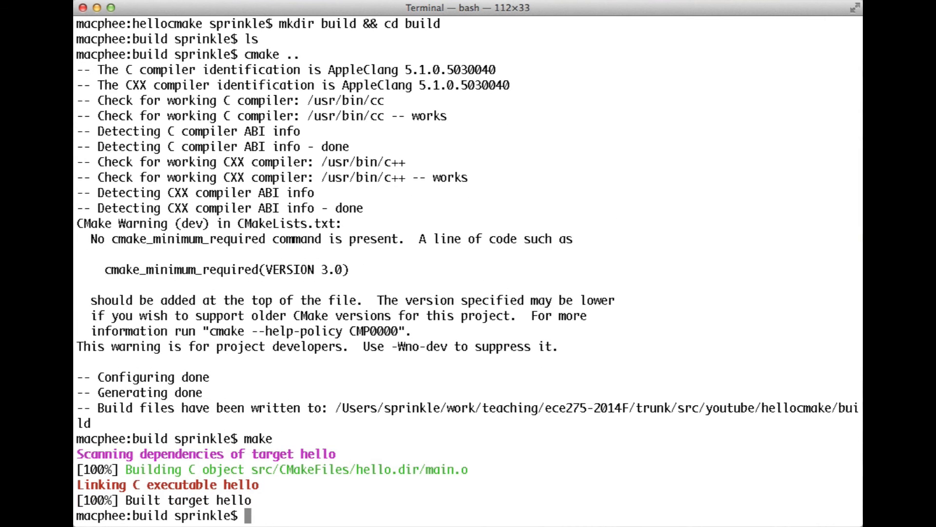
text(ls)
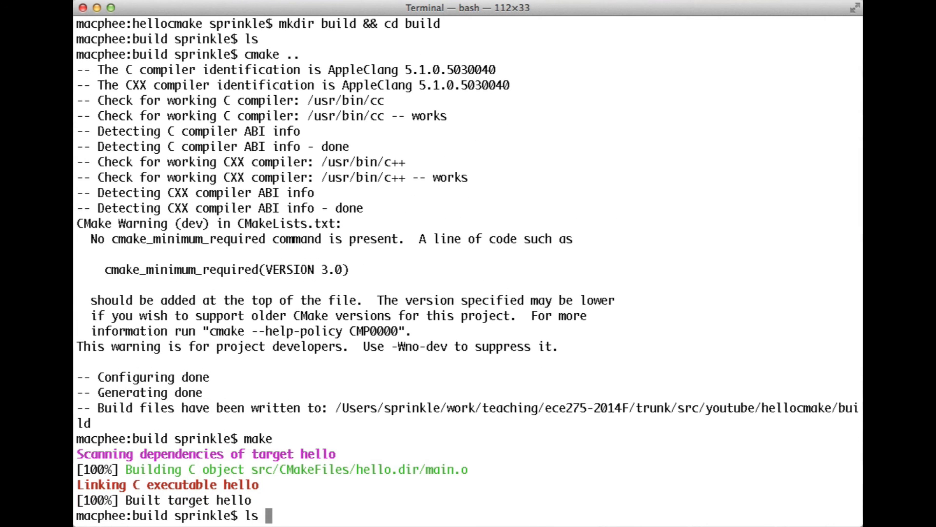
text(-la)
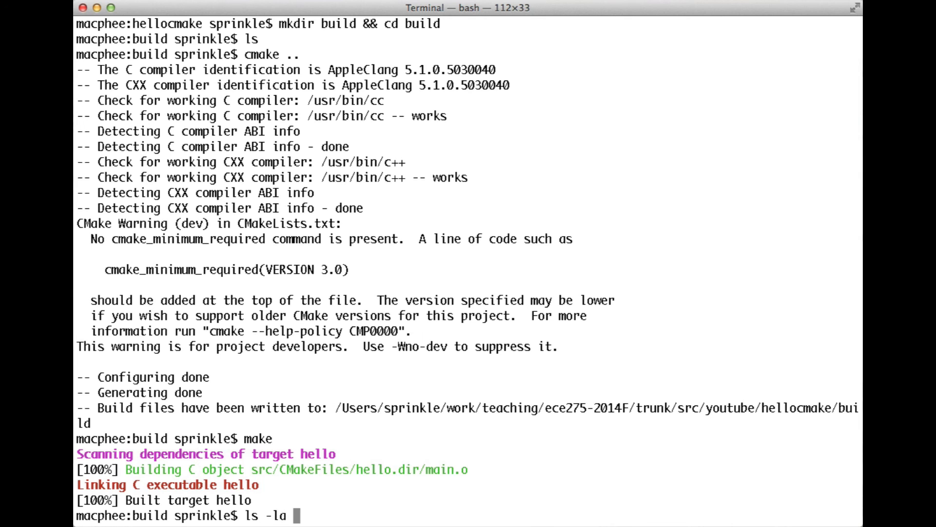